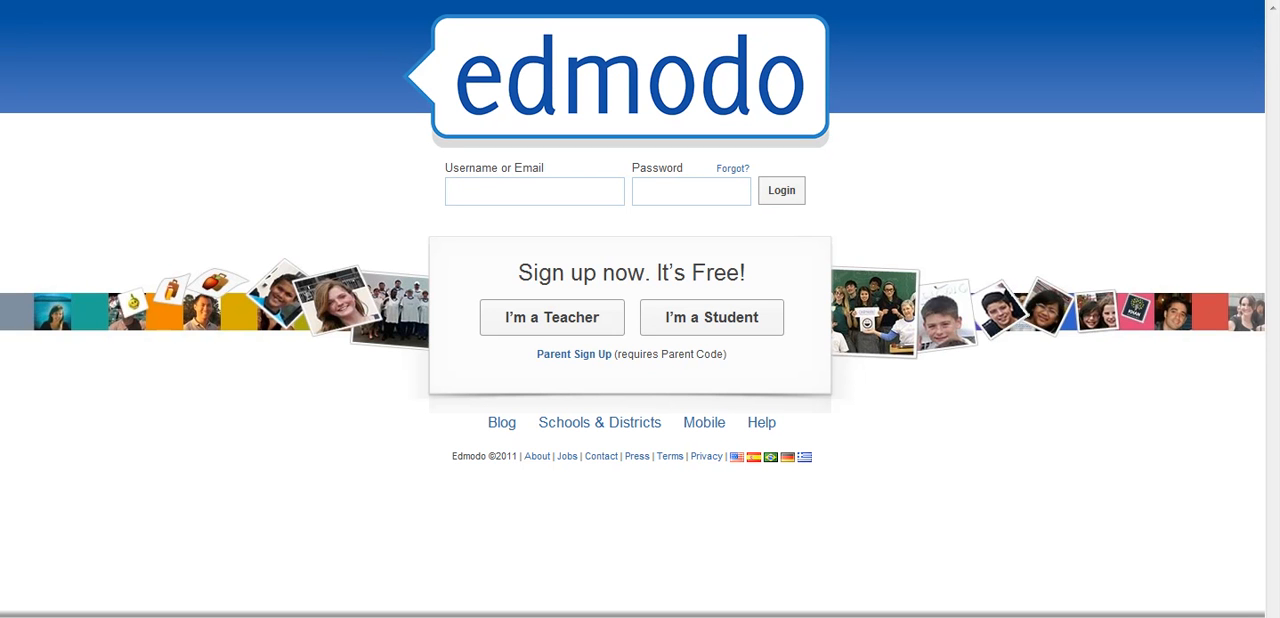
pyautogui.moveTo(449, 593)
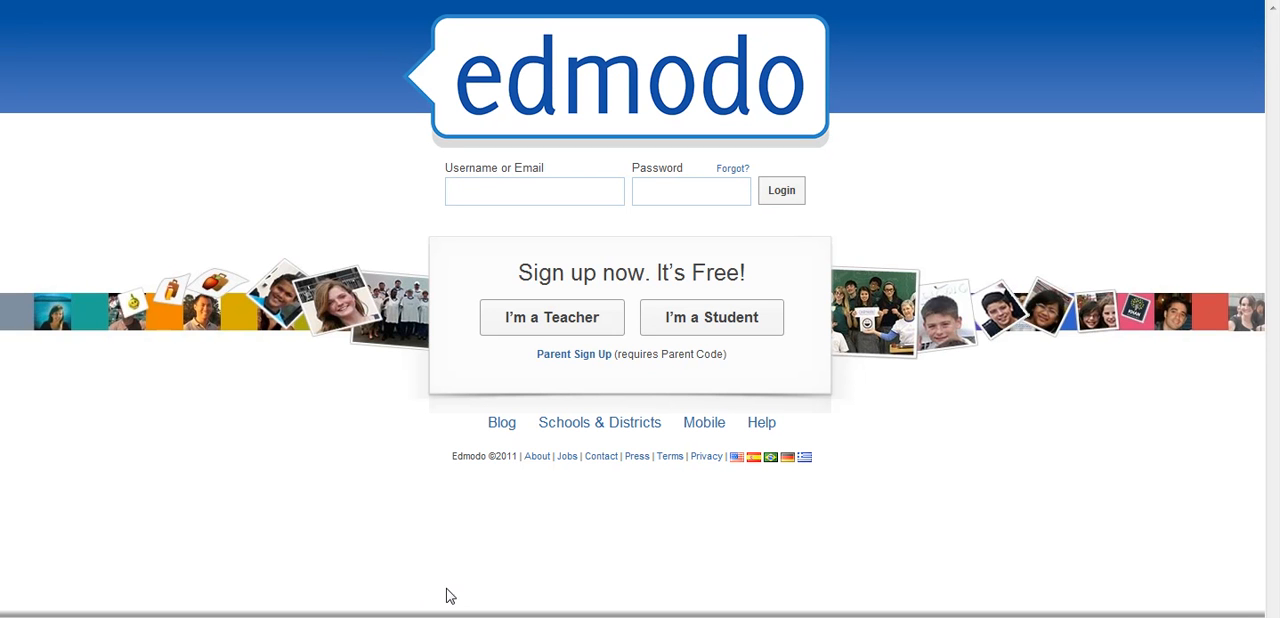
pyautogui.moveTo(452, 558)
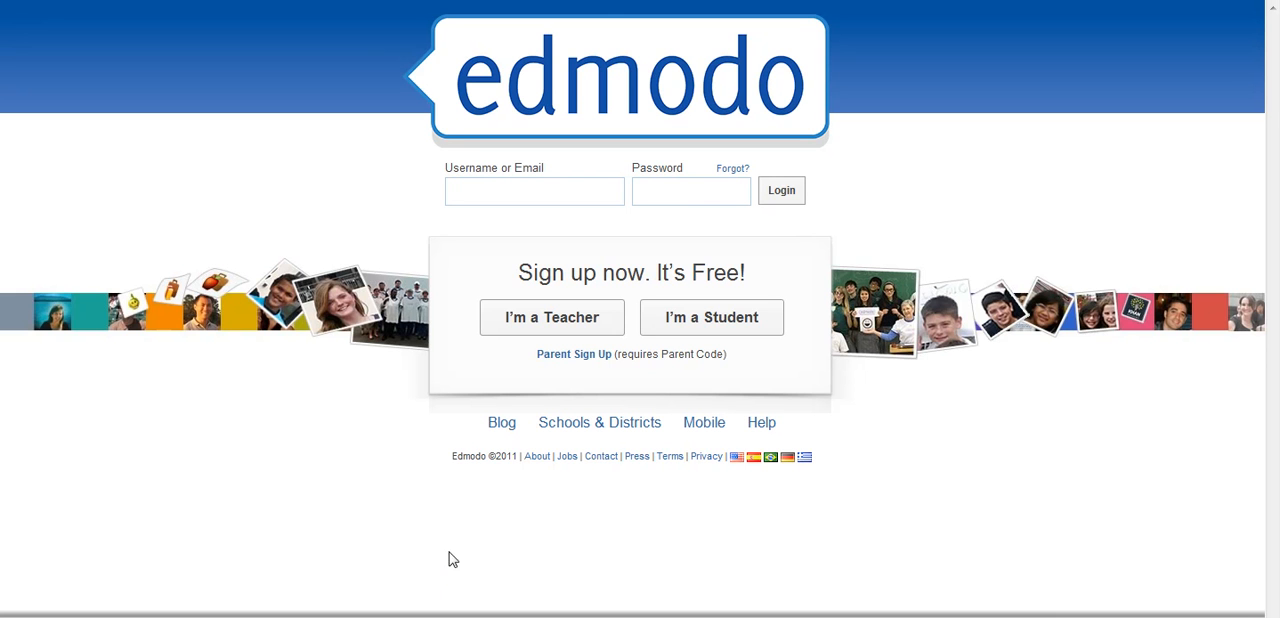
# Log into the Edmodo teacher account with the username and password
pyautogui.write('mrsebiology75')
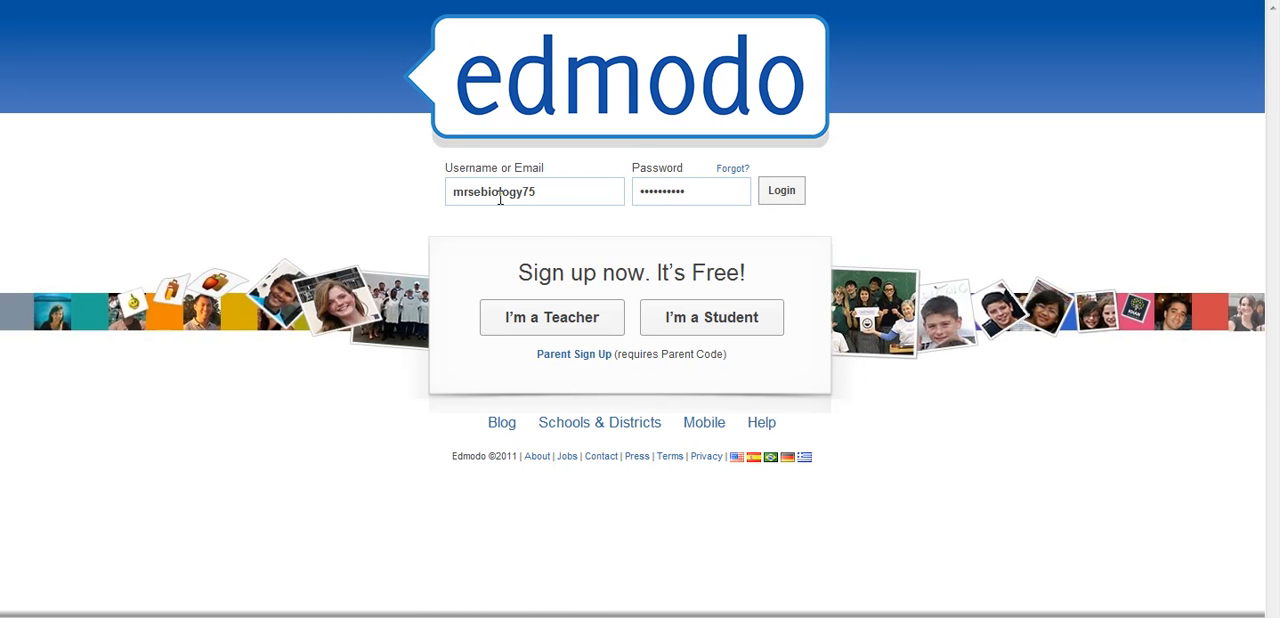
pyautogui.click(781, 190)
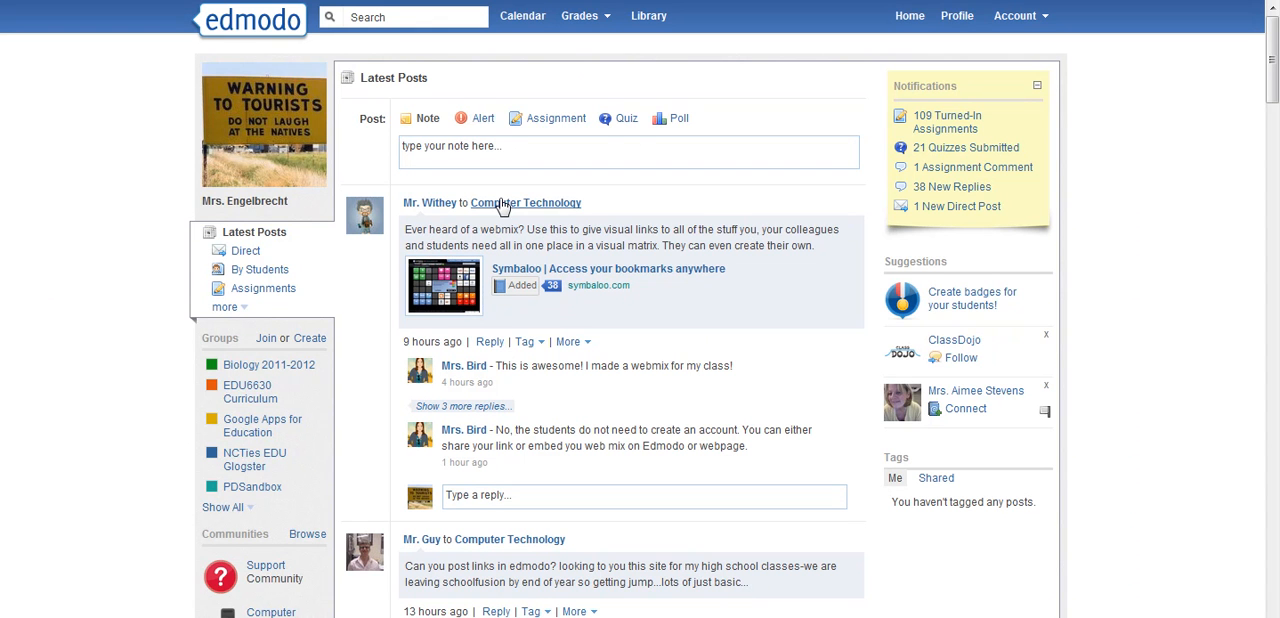
pyautogui.moveTo(557, 118)
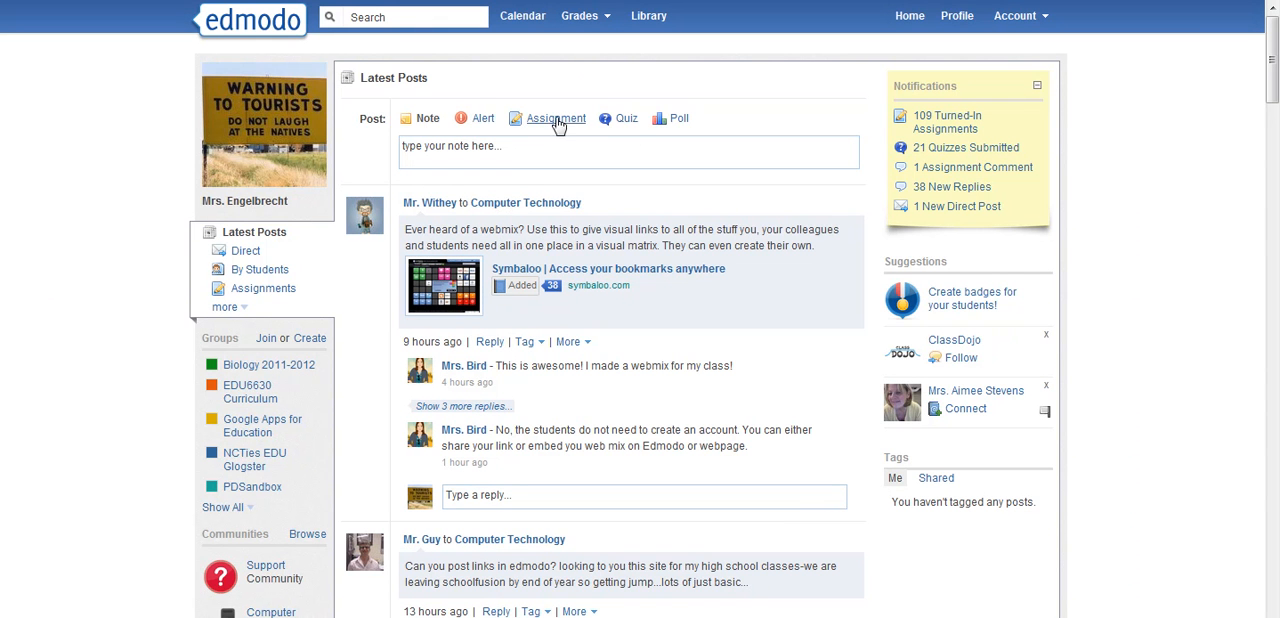
# Choose Quiz in the Post box and create a new quiz
pyautogui.click(626, 118)
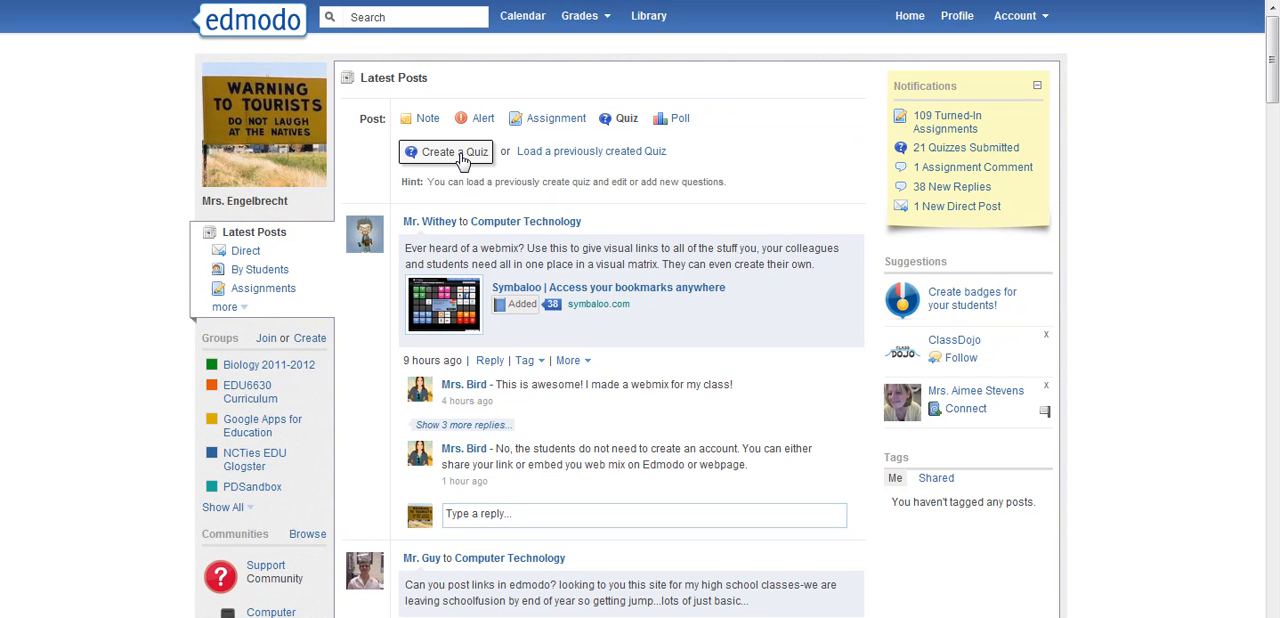
pyautogui.click(445, 151)
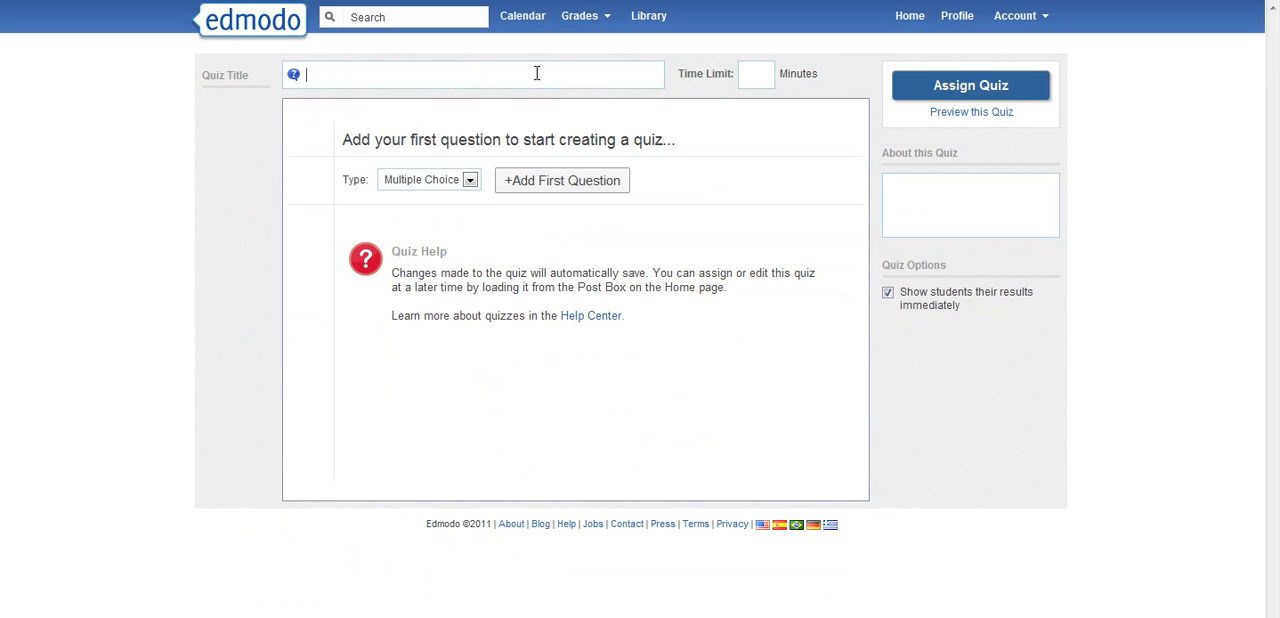
# Title the quiz 'Geometric shapes' with a 15-minute time limit, keeping Multiple Choice type
pyautogui.write('Geometric shapes')
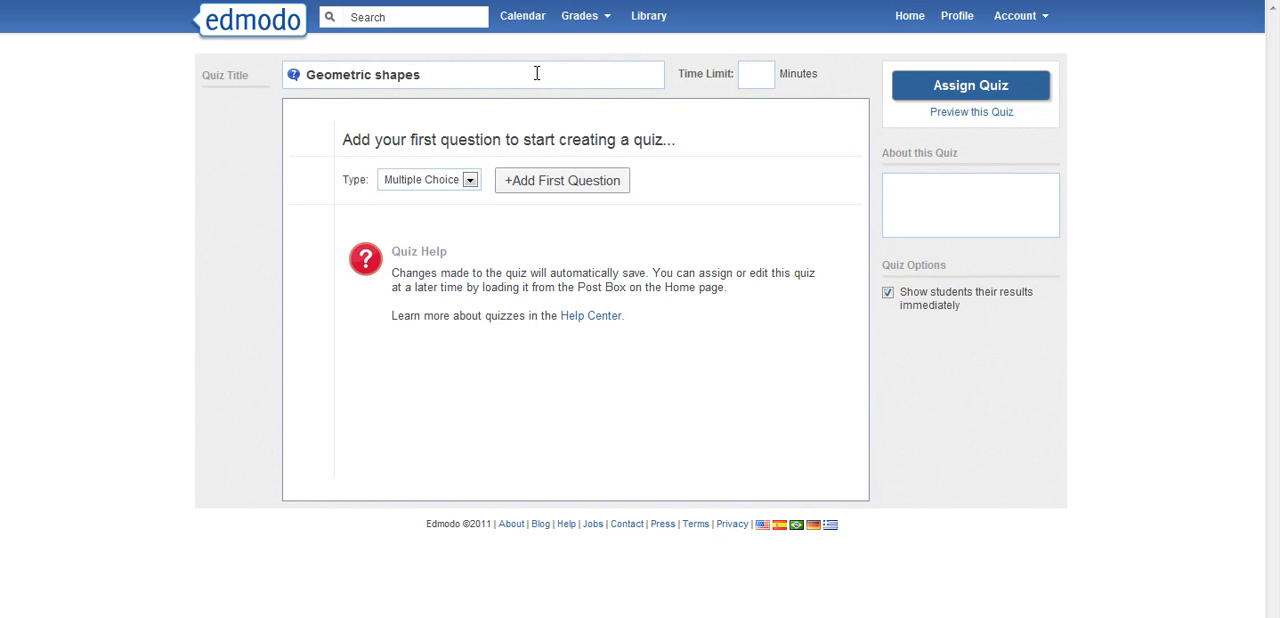
pyautogui.write('60')
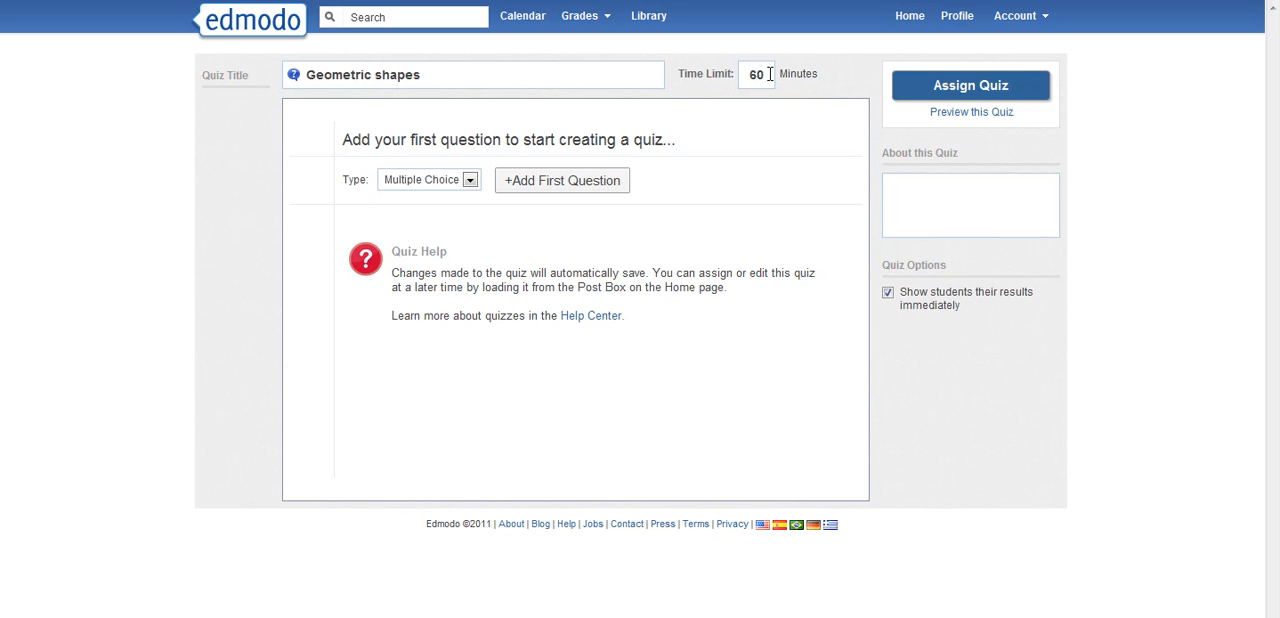
pyautogui.write('15')
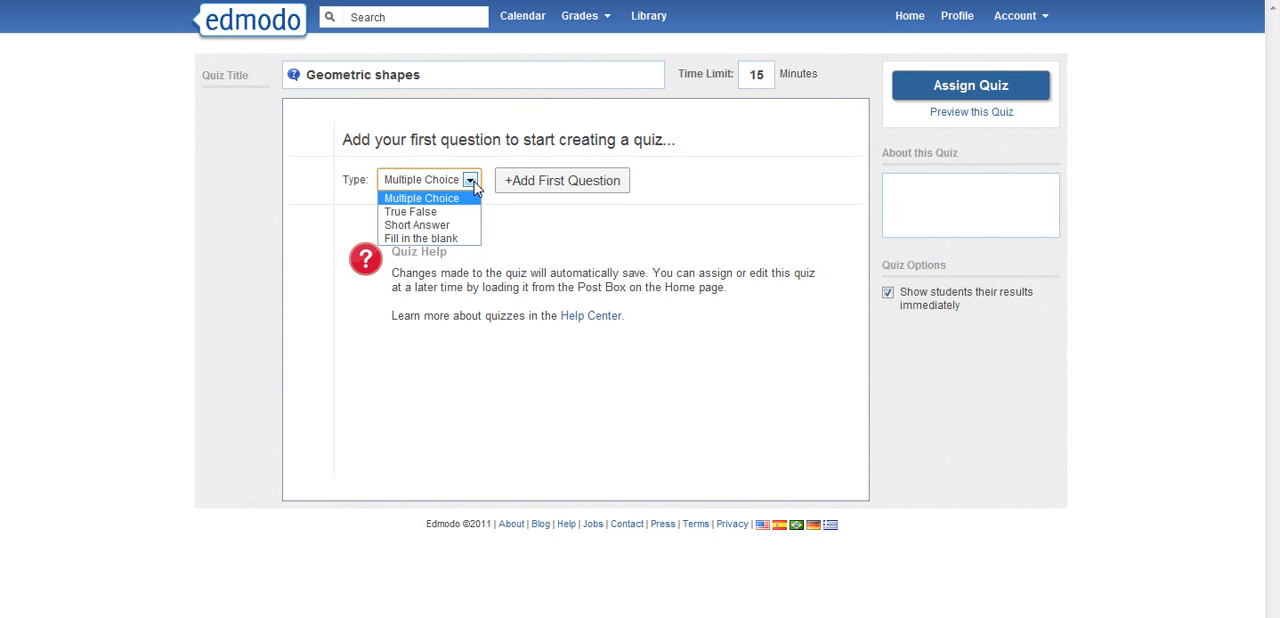
pyautogui.click(421, 197)
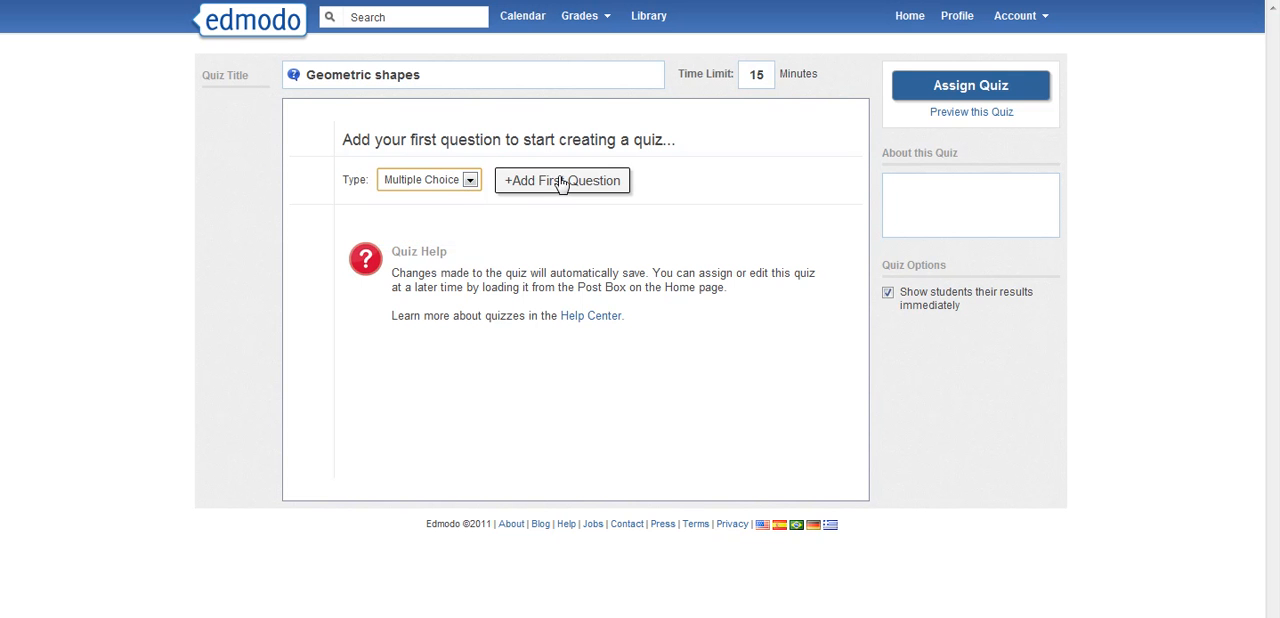
# Add question 1: 'What is the name for a shape that has three sides?'
pyautogui.click(562, 181)
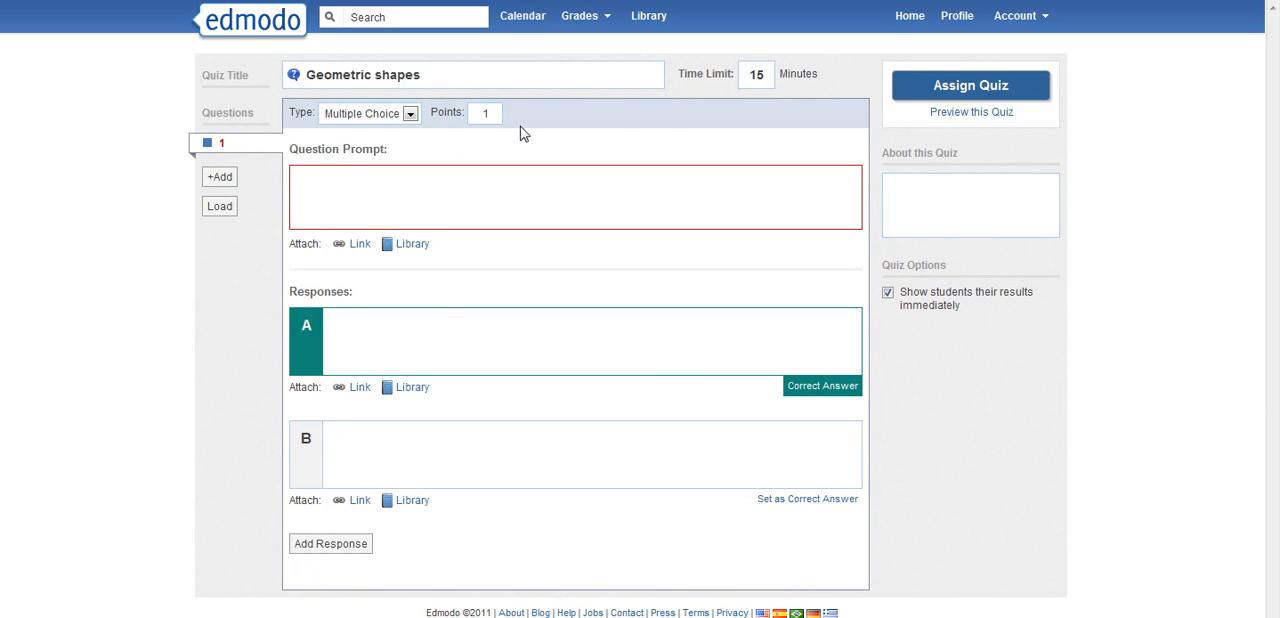
pyautogui.click(437, 175)
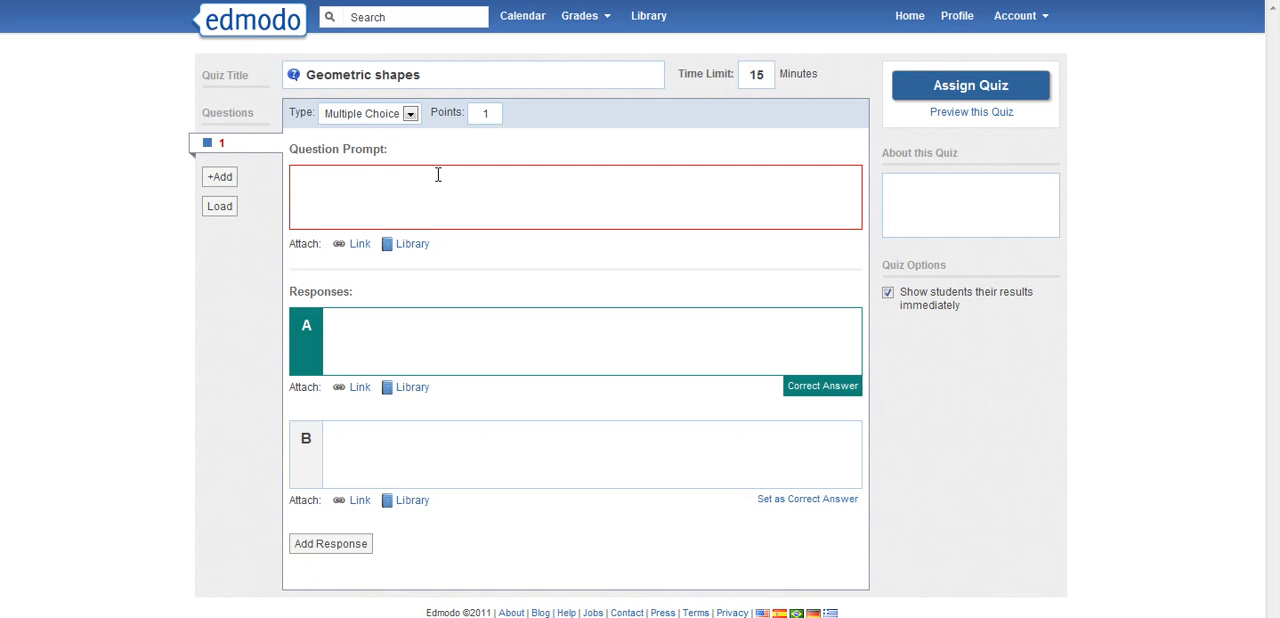
pyautogui.write('What is the name for a shape that')
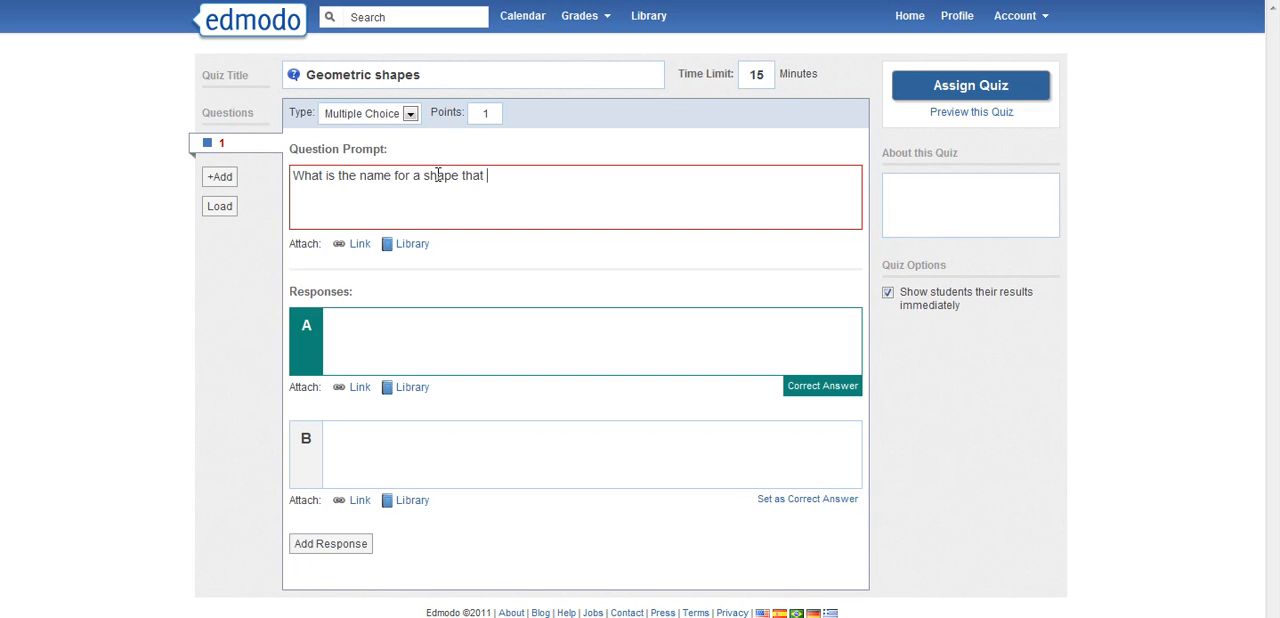
pyautogui.write('has three sides?')
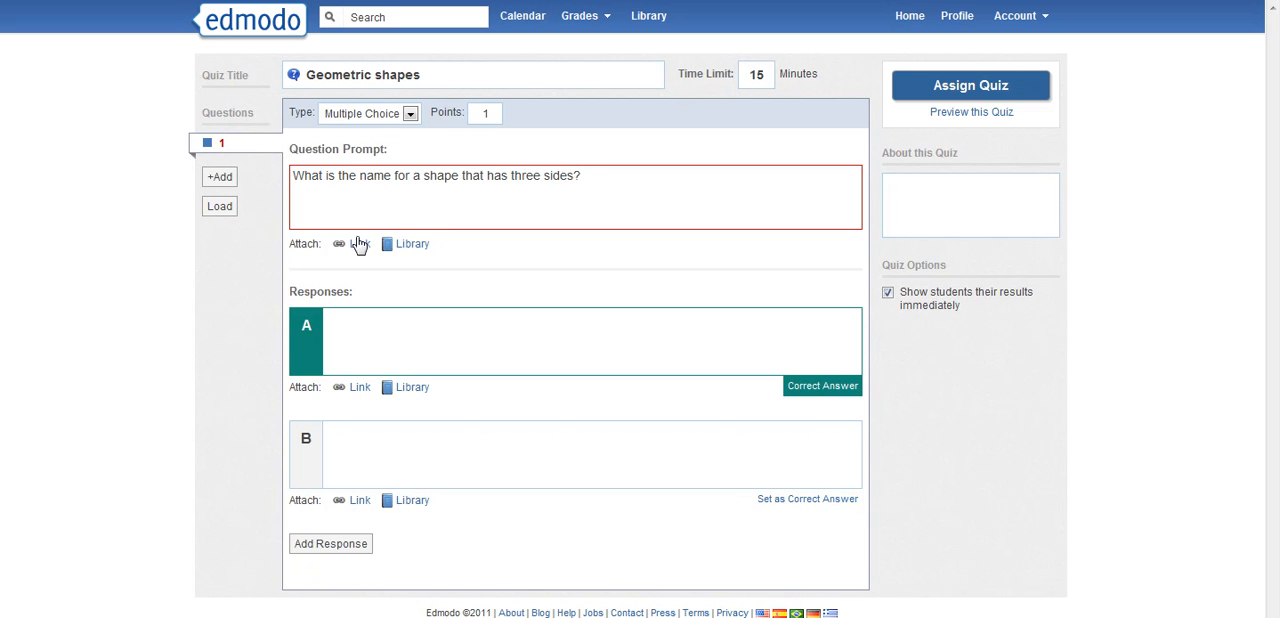
pyautogui.moveTo(356, 248)
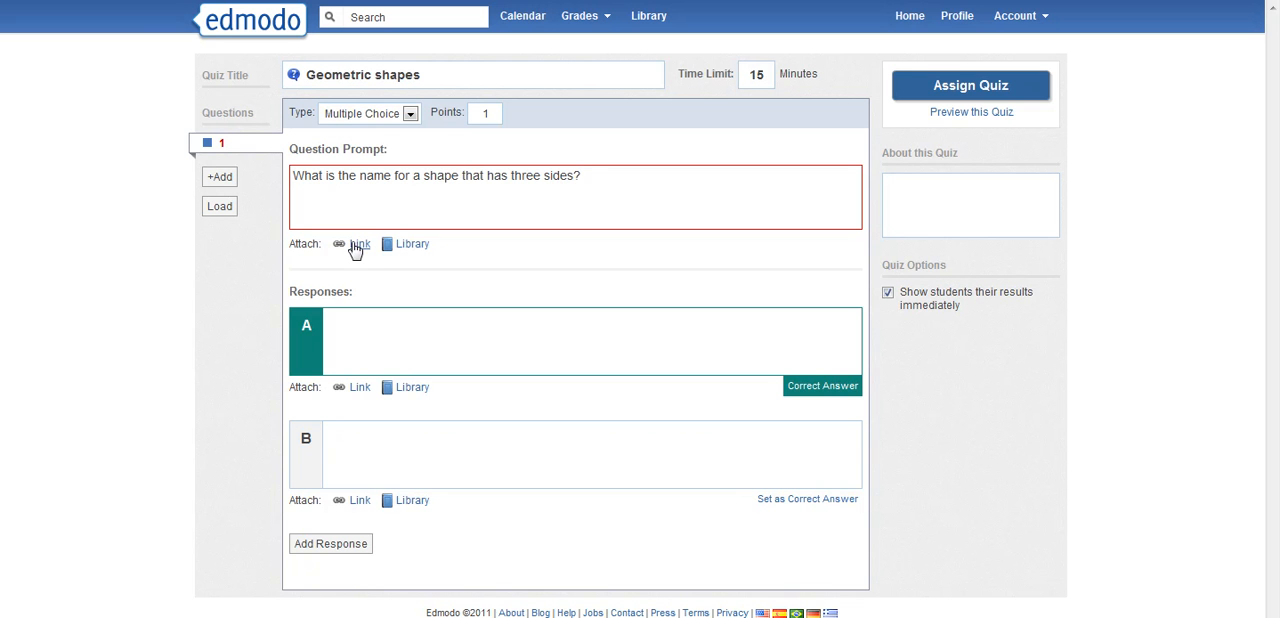
pyautogui.moveTo(414, 244)
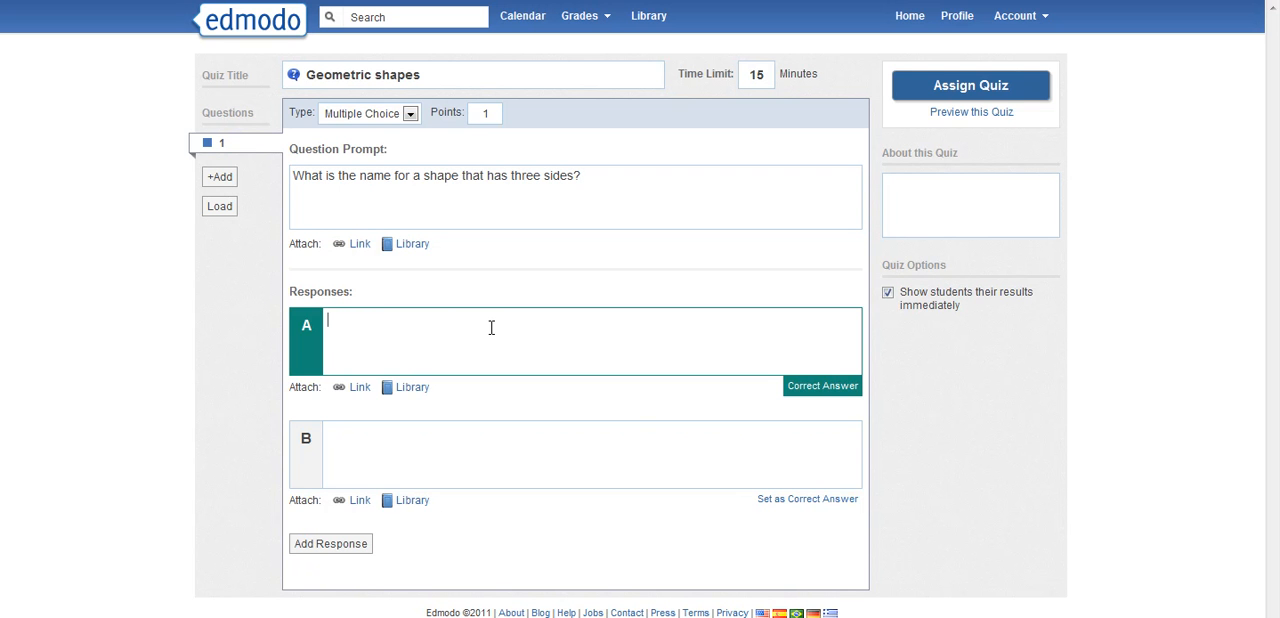
# Enter answers square, triangle and trapezoid, marking triangle as correct
pyautogui.write('square')
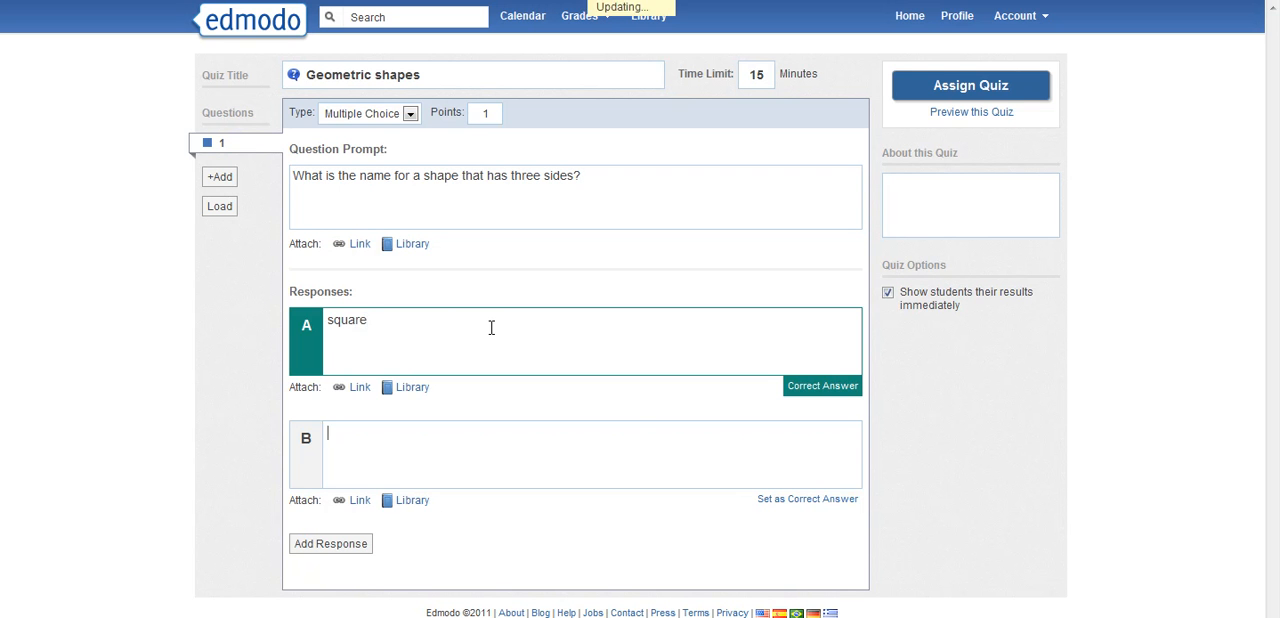
pyautogui.write('triangle')
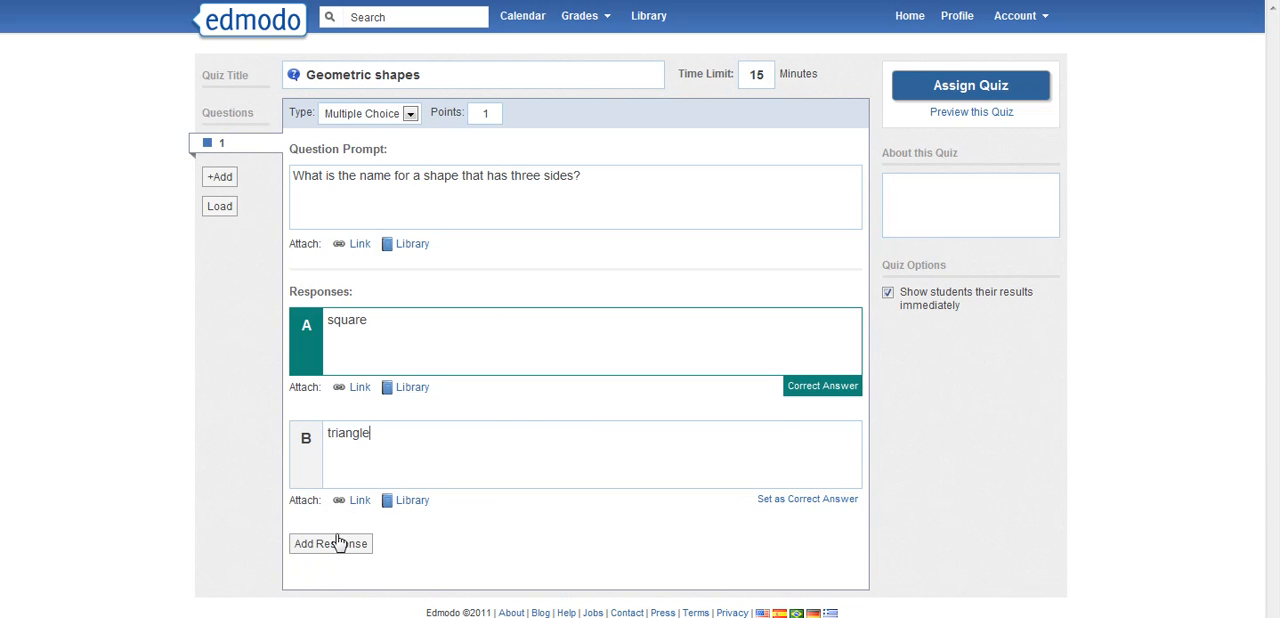
pyautogui.click(330, 543)
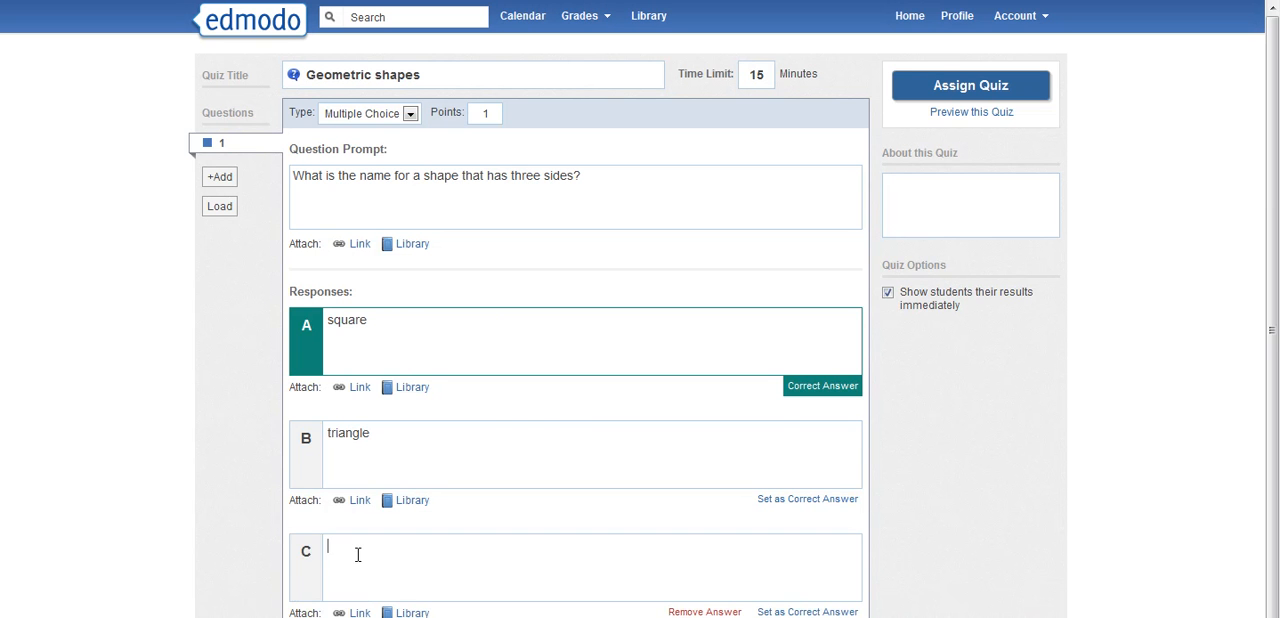
pyautogui.write('trape')
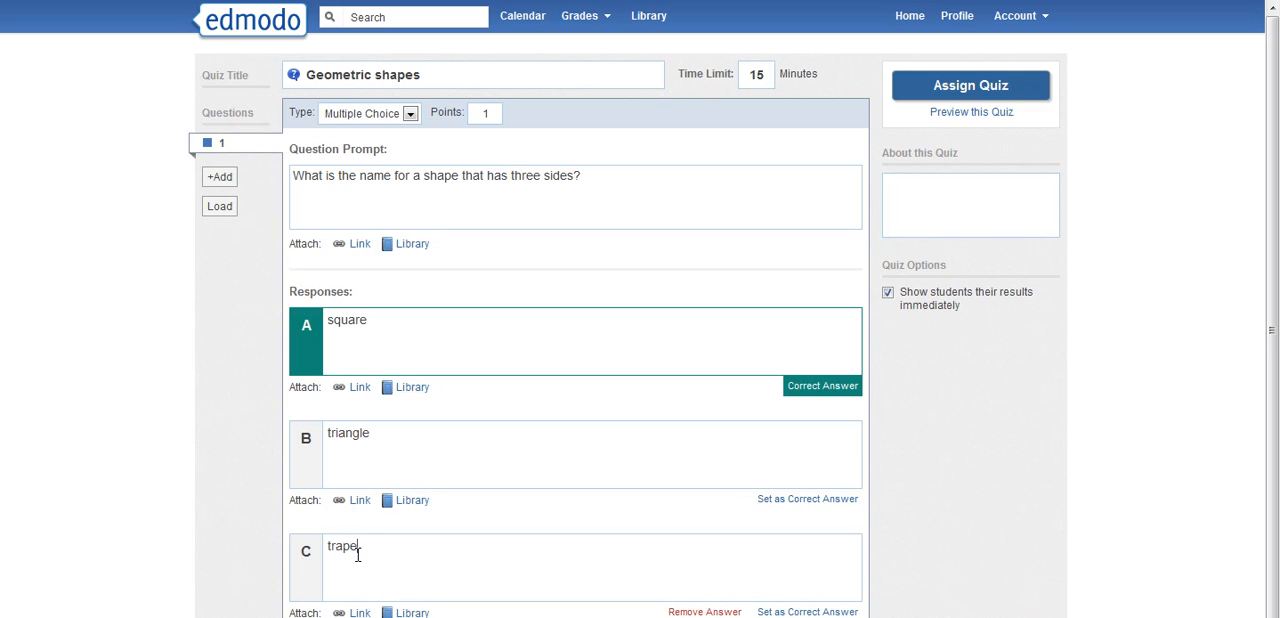
pyautogui.write('zoid')
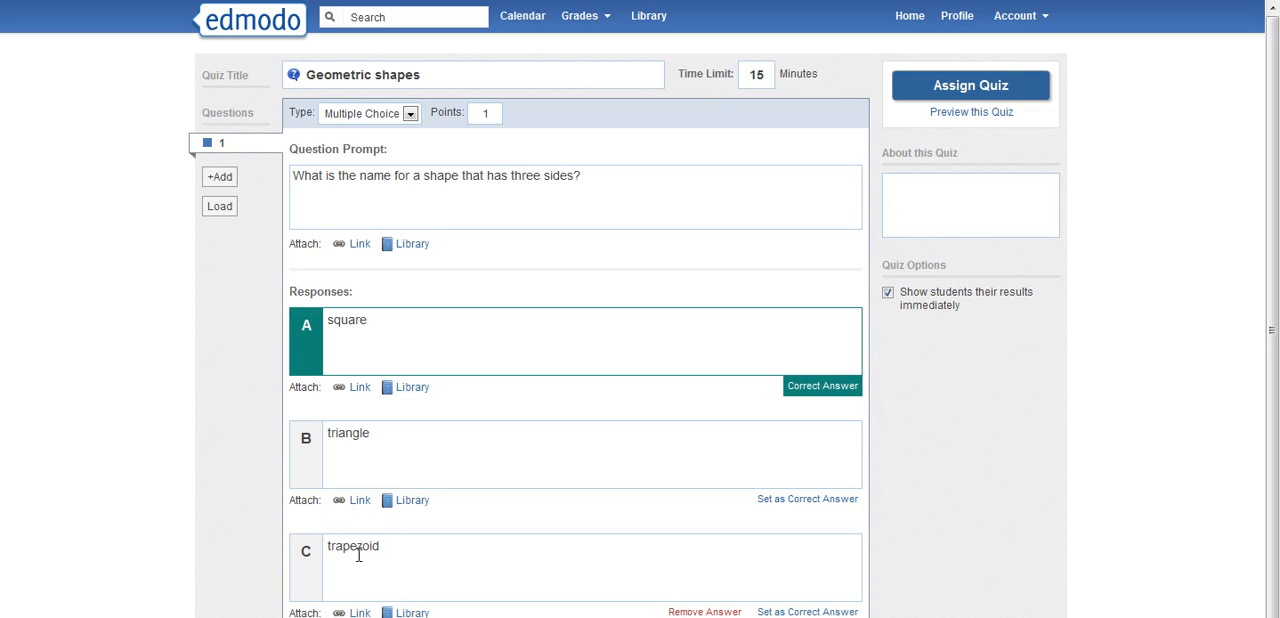
pyautogui.moveTo(496, 351)
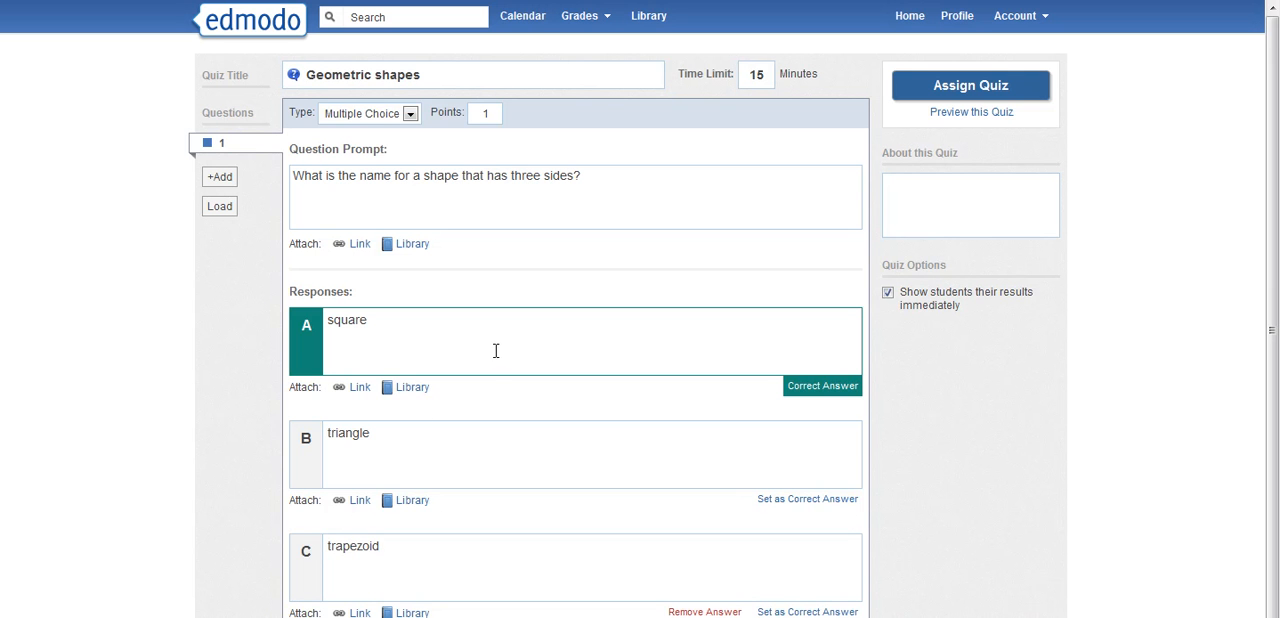
pyautogui.moveTo(436, 459)
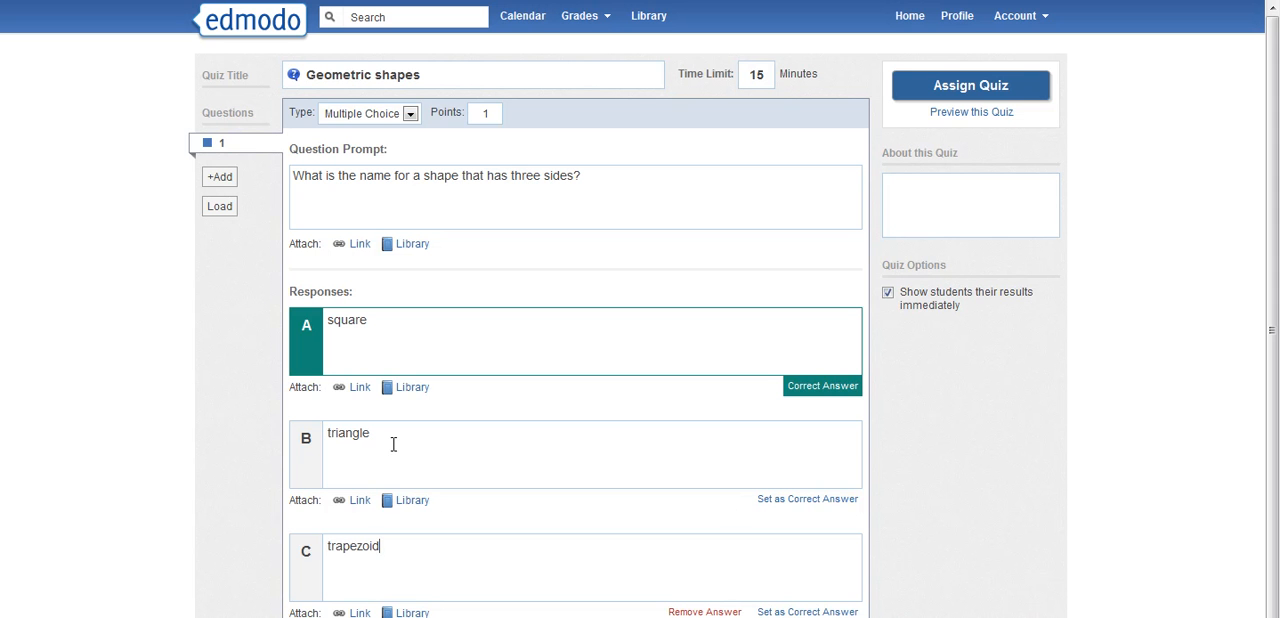
pyautogui.click(809, 498)
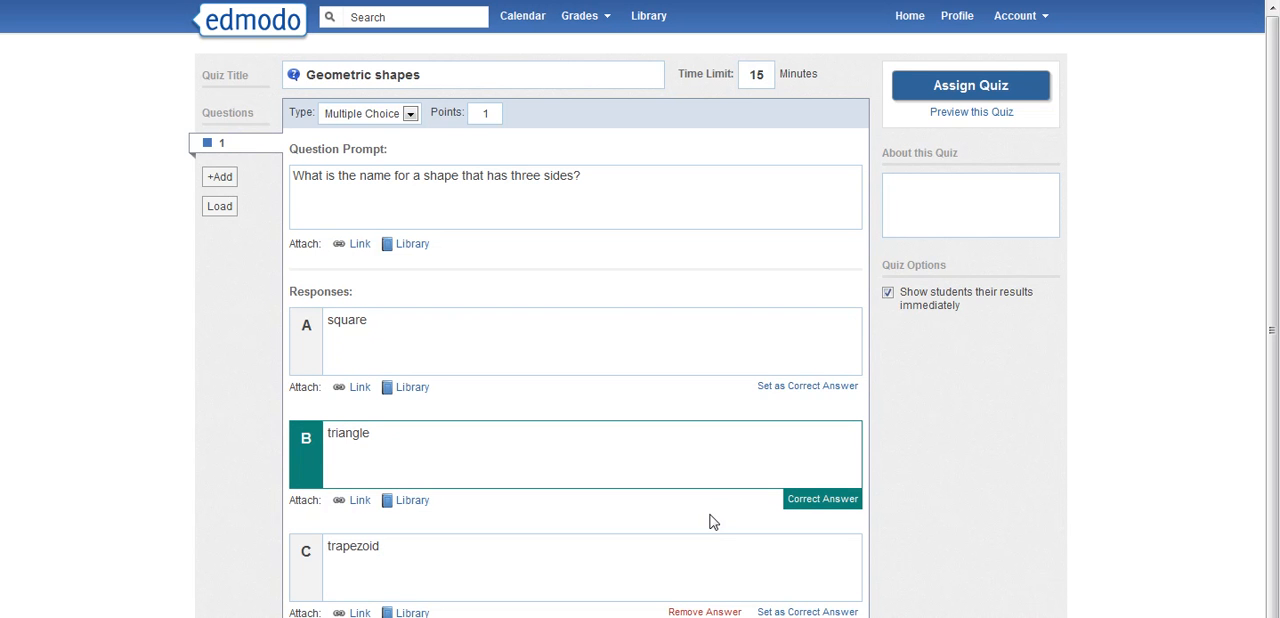
pyautogui.moveTo(219, 181)
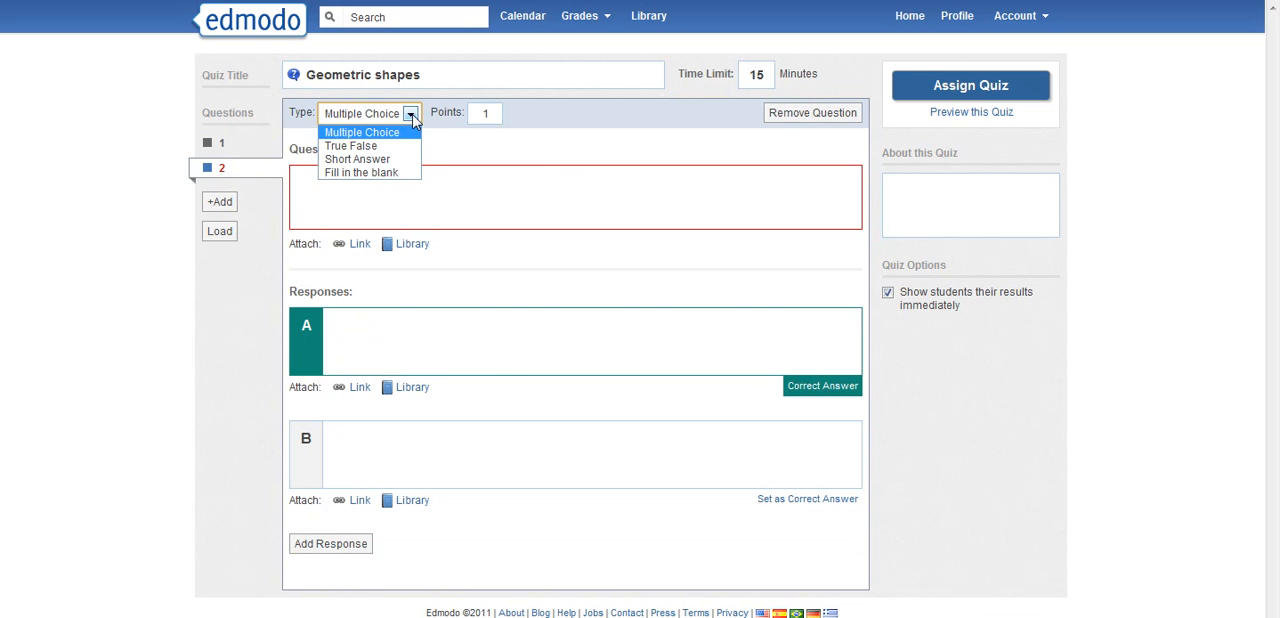
# Make question 2 True/False: 'A square is a shape that has three sides.' with False correct
pyautogui.click(351, 146)
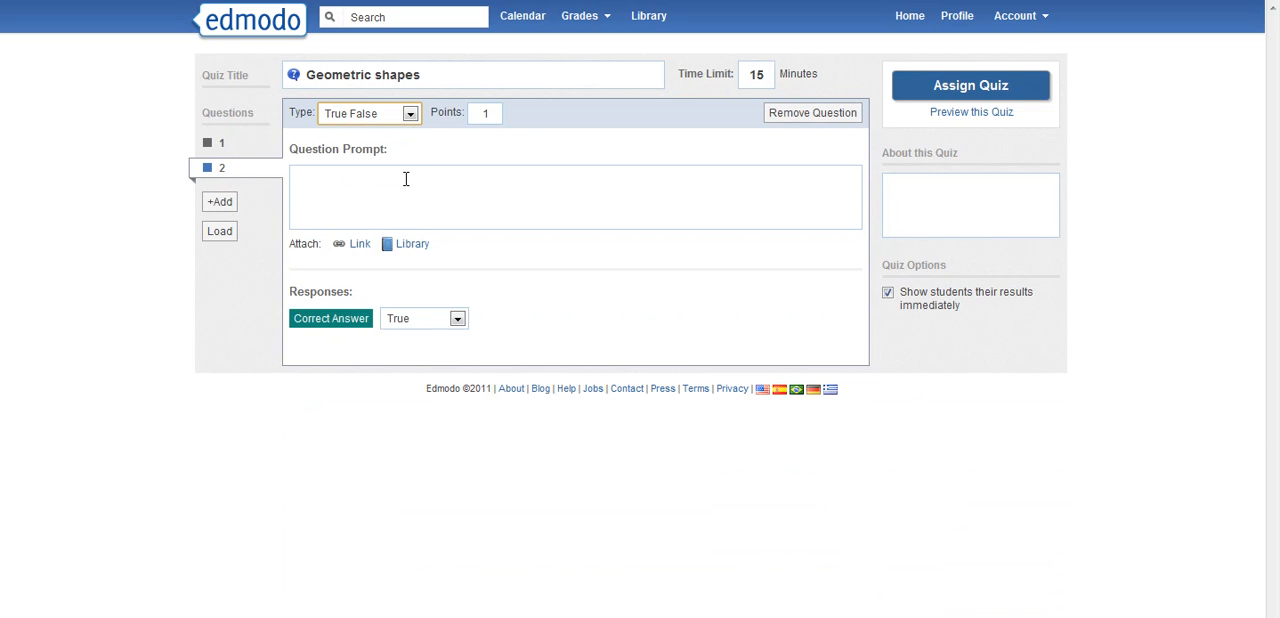
pyautogui.click(405, 190)
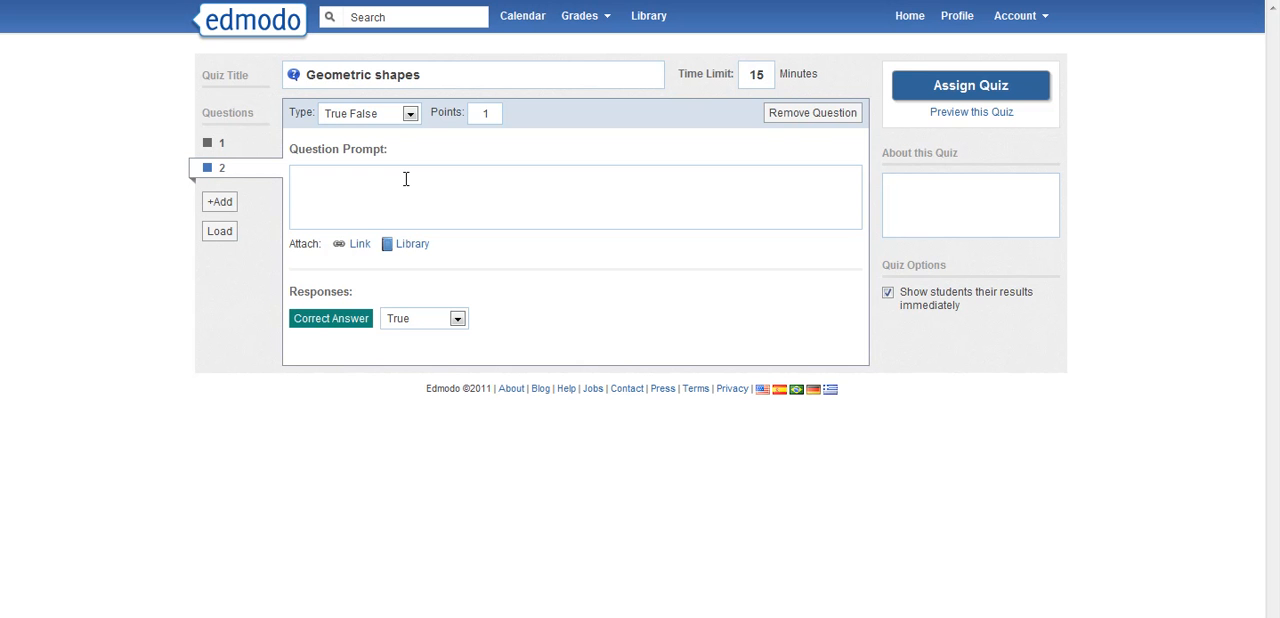
pyautogui.write('A square is a shape that has thr')
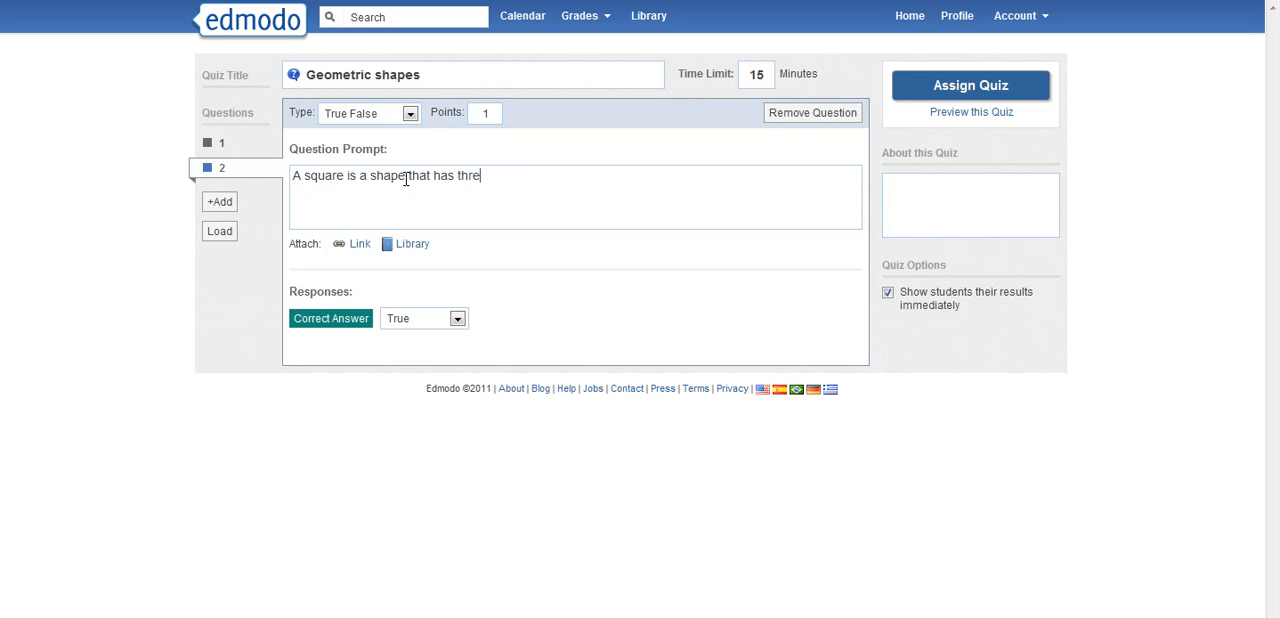
pyautogui.write('e sides.')
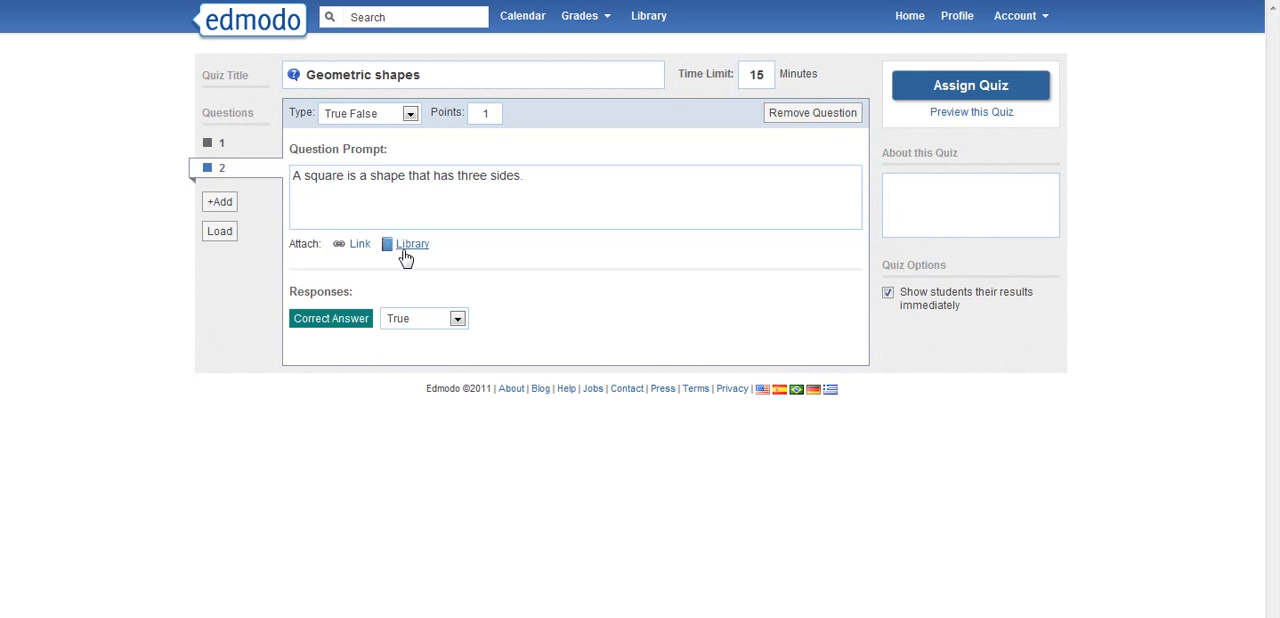
pyautogui.click(456, 318)
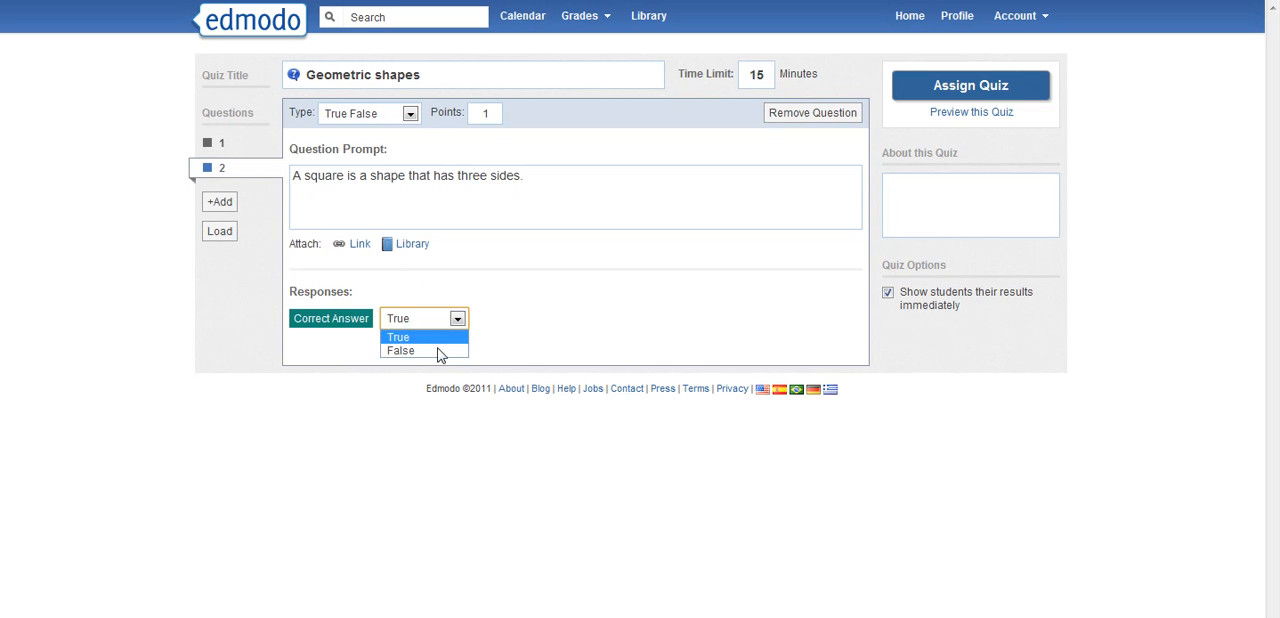
pyautogui.click(402, 351)
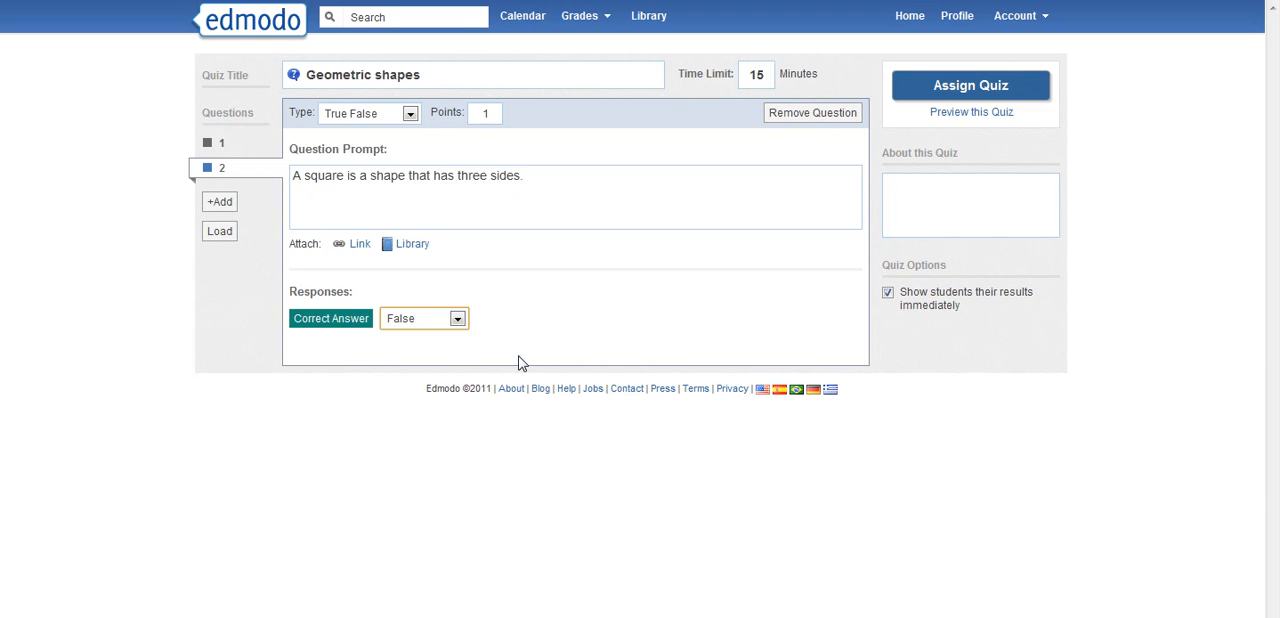
pyautogui.moveTo(224, 205)
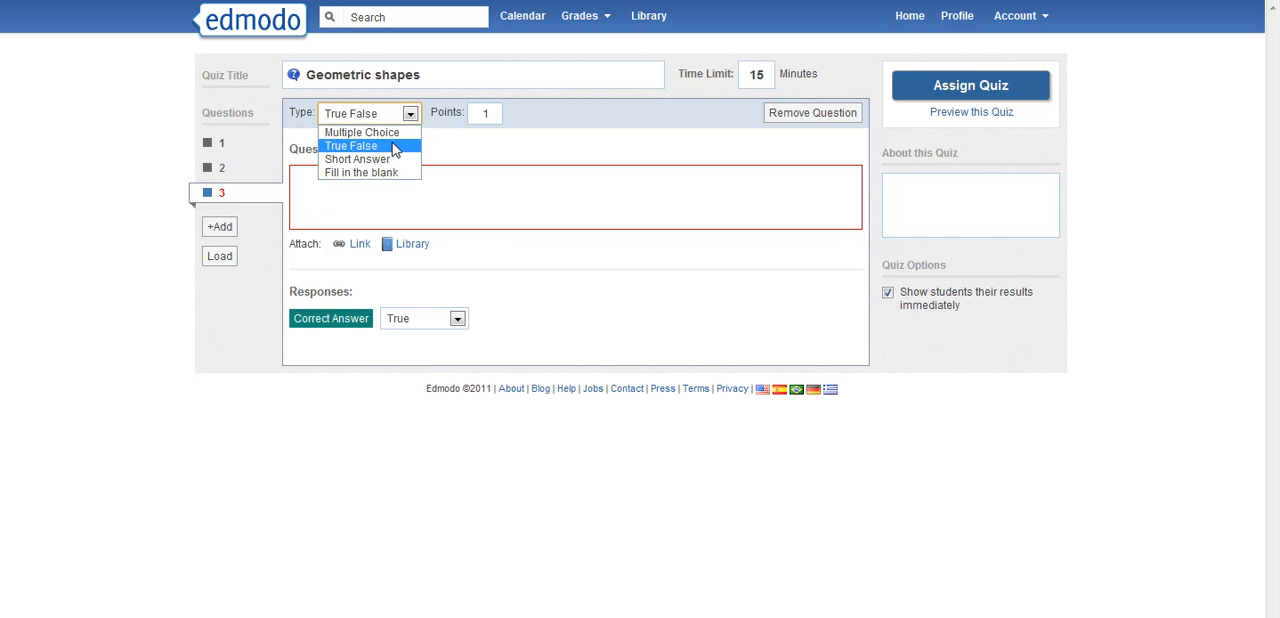
# Make question 3 a 5-point short answer on differences between square, triangle and trapezoid
pyautogui.click(357, 159)
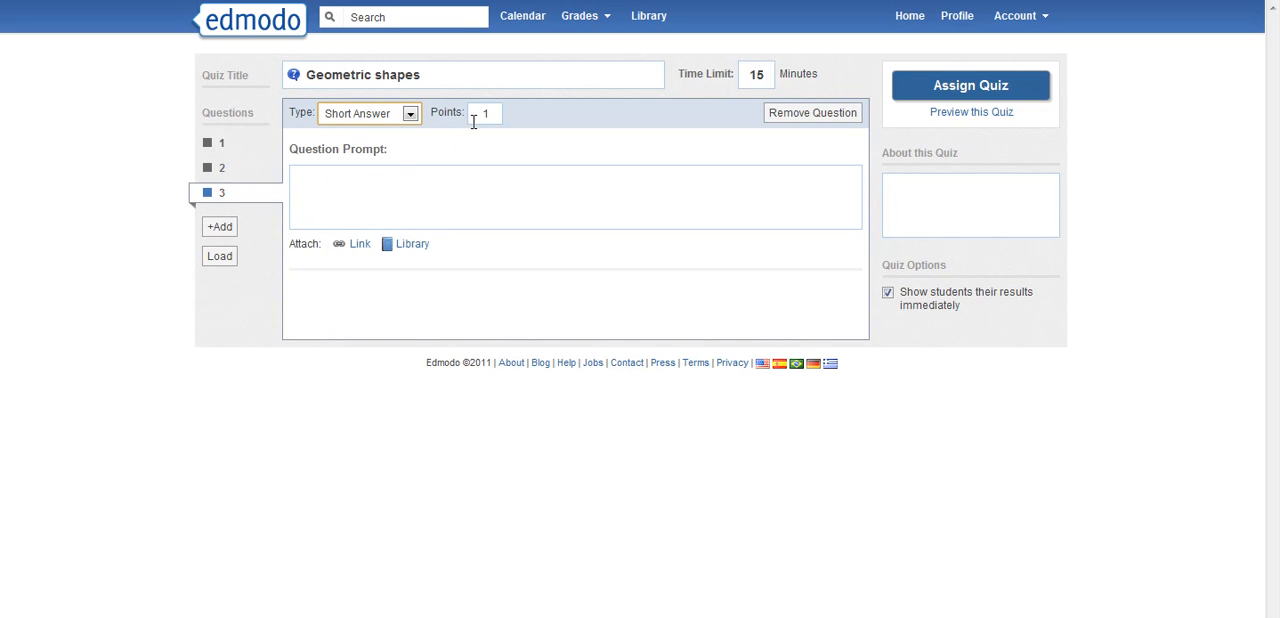
pyautogui.moveTo(503, 107)
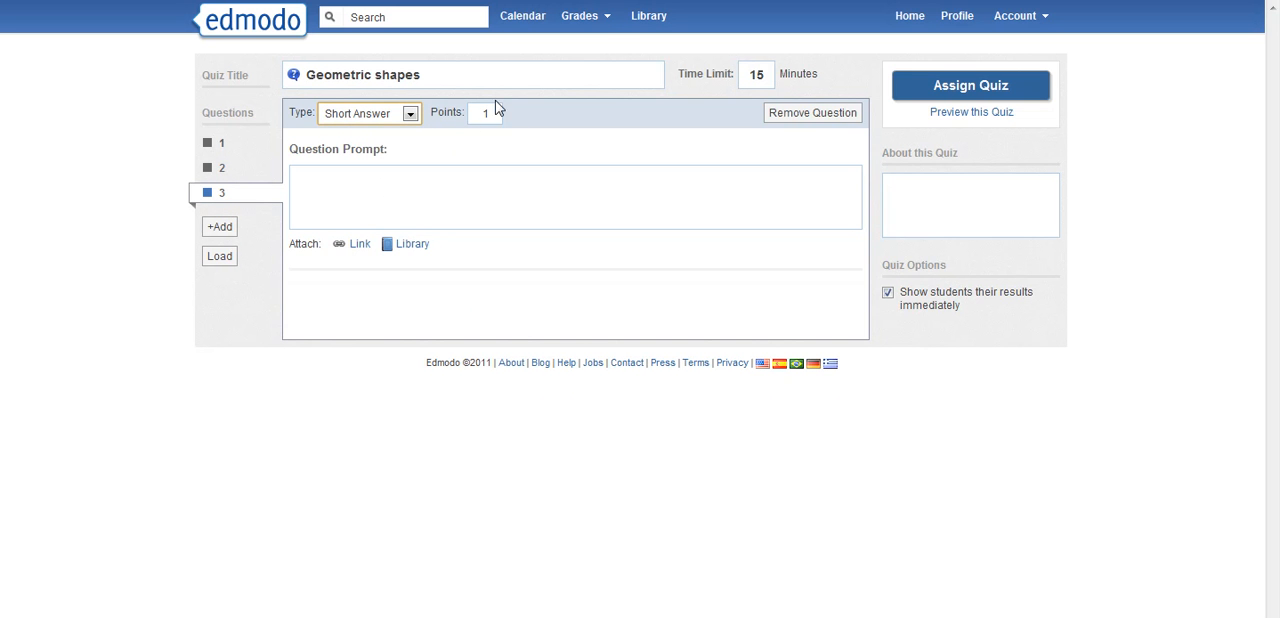
pyautogui.write('5')
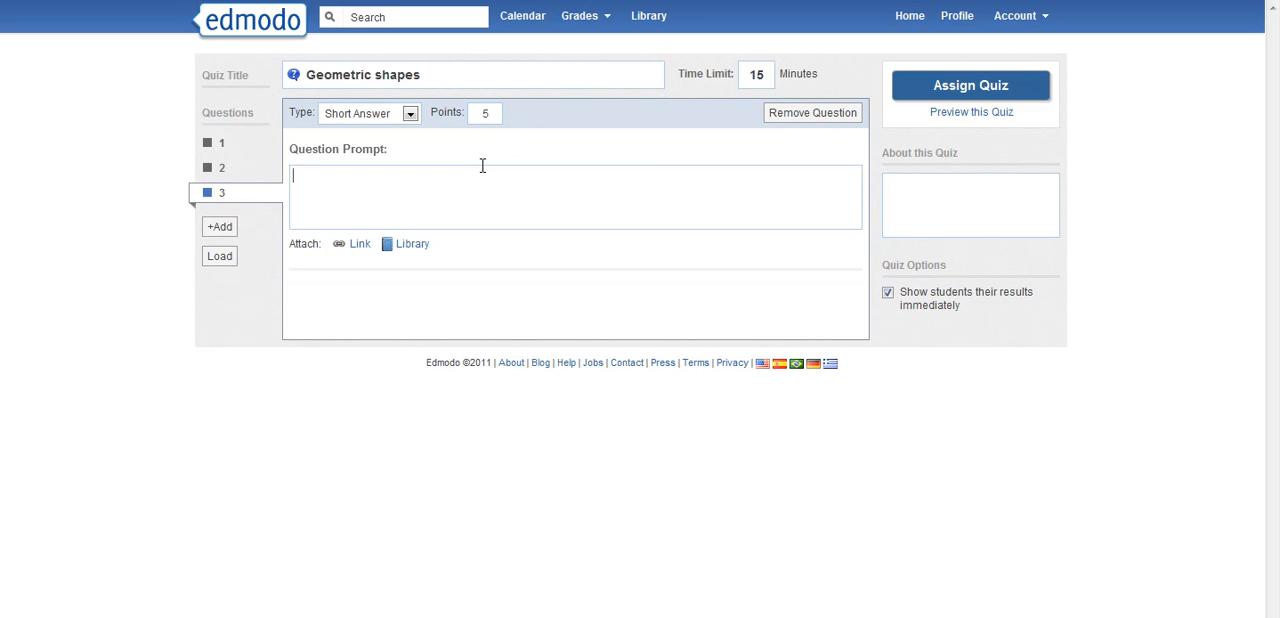
pyautogui.write('Write the differences')
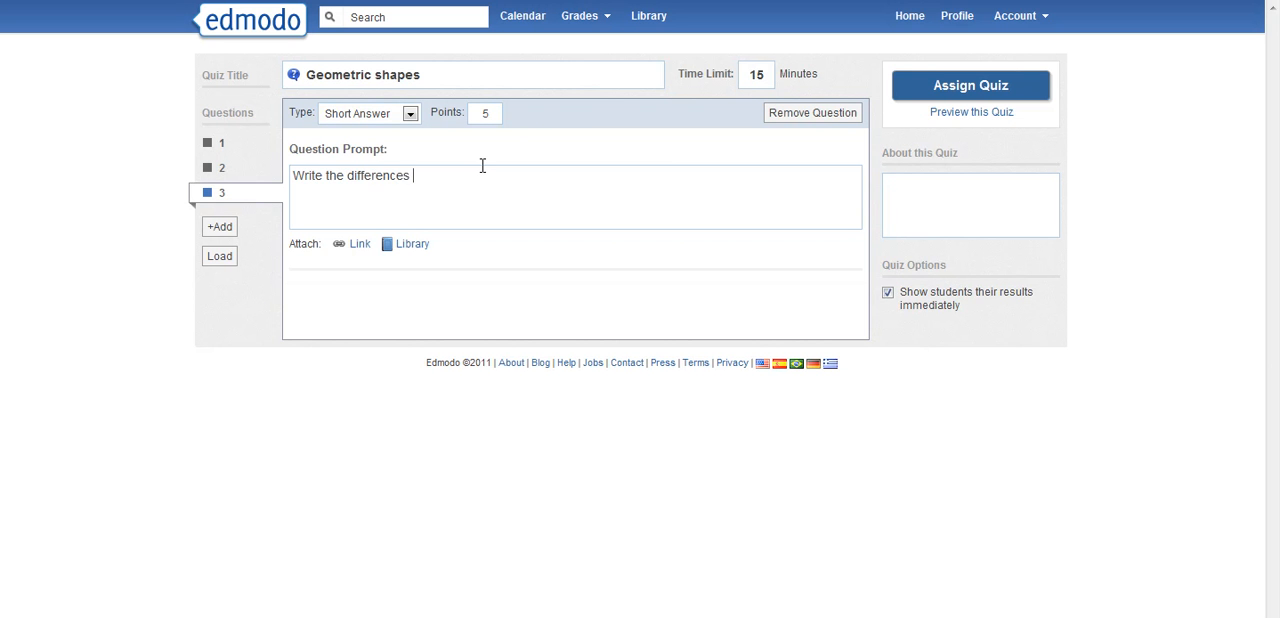
pyautogui.write('between a square, a')
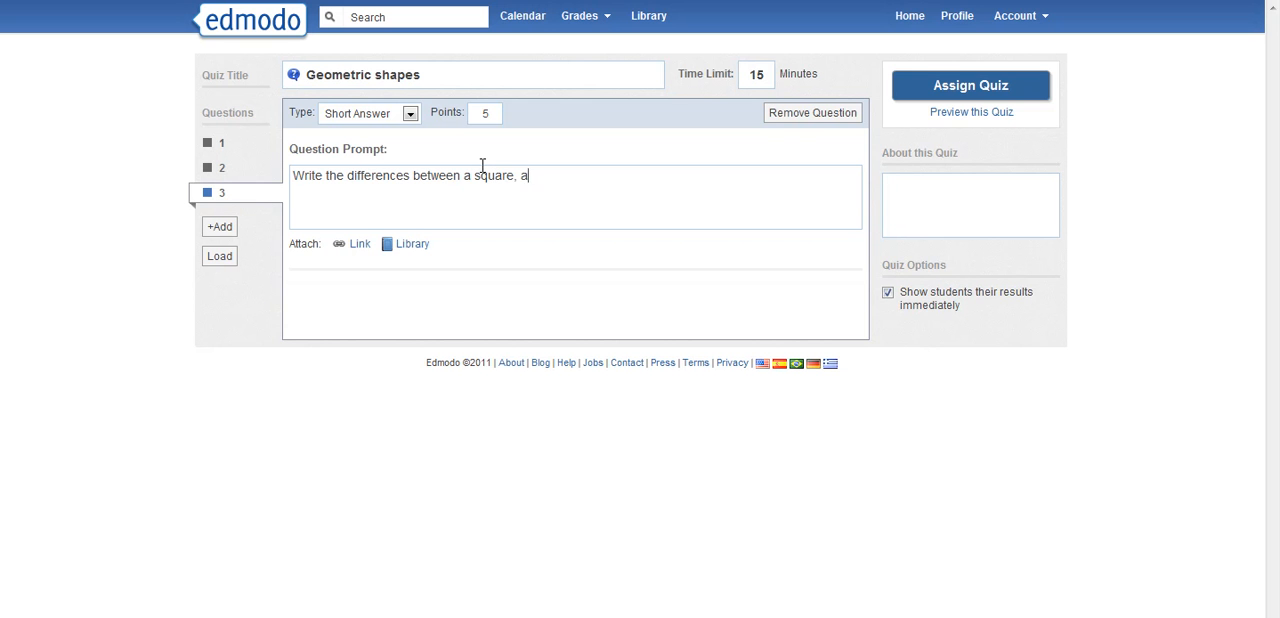
pyautogui.write('triangle, and a tr')
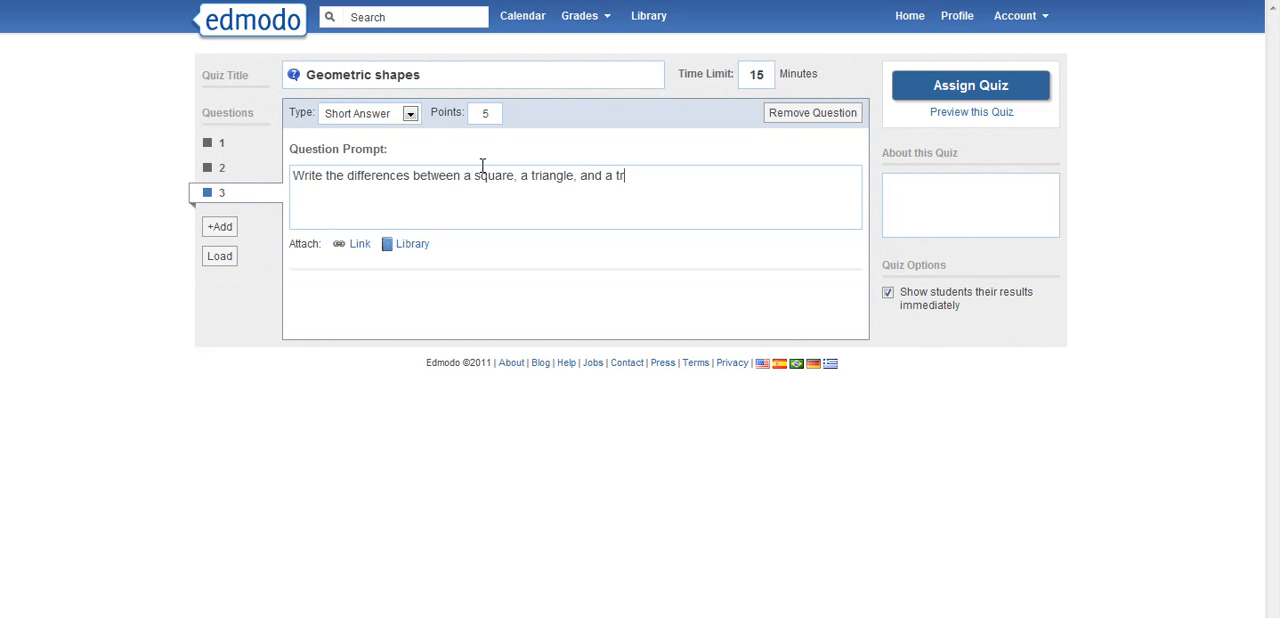
pyautogui.write('apezoid.')
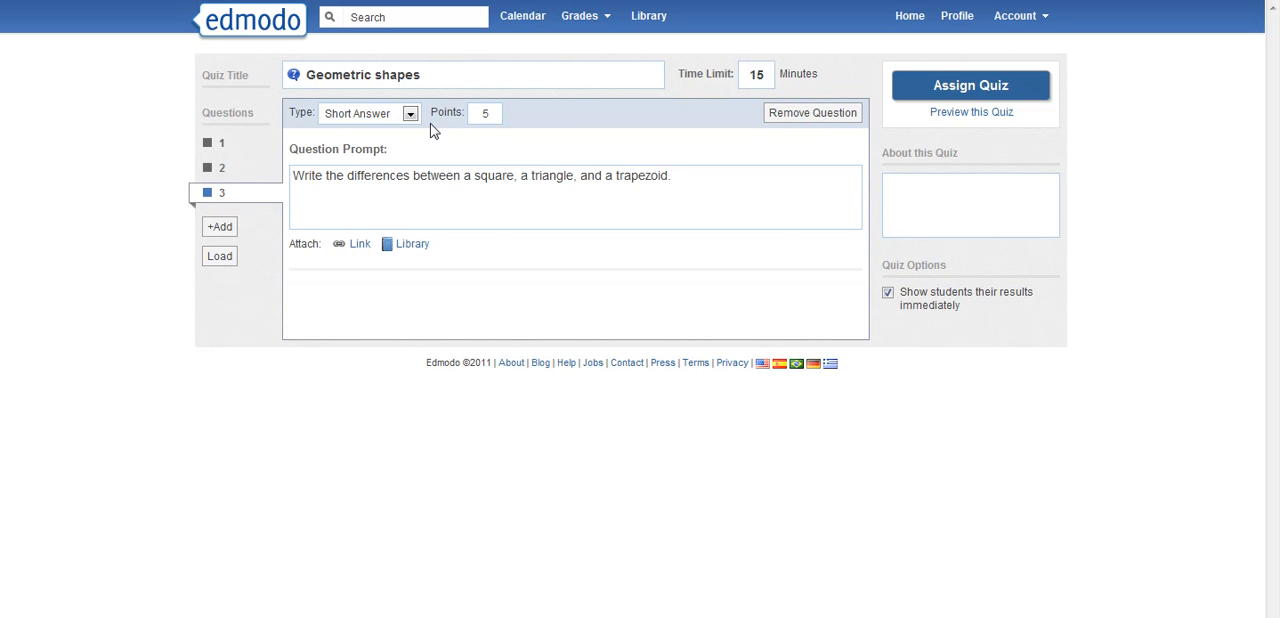
pyautogui.moveTo(507, 153)
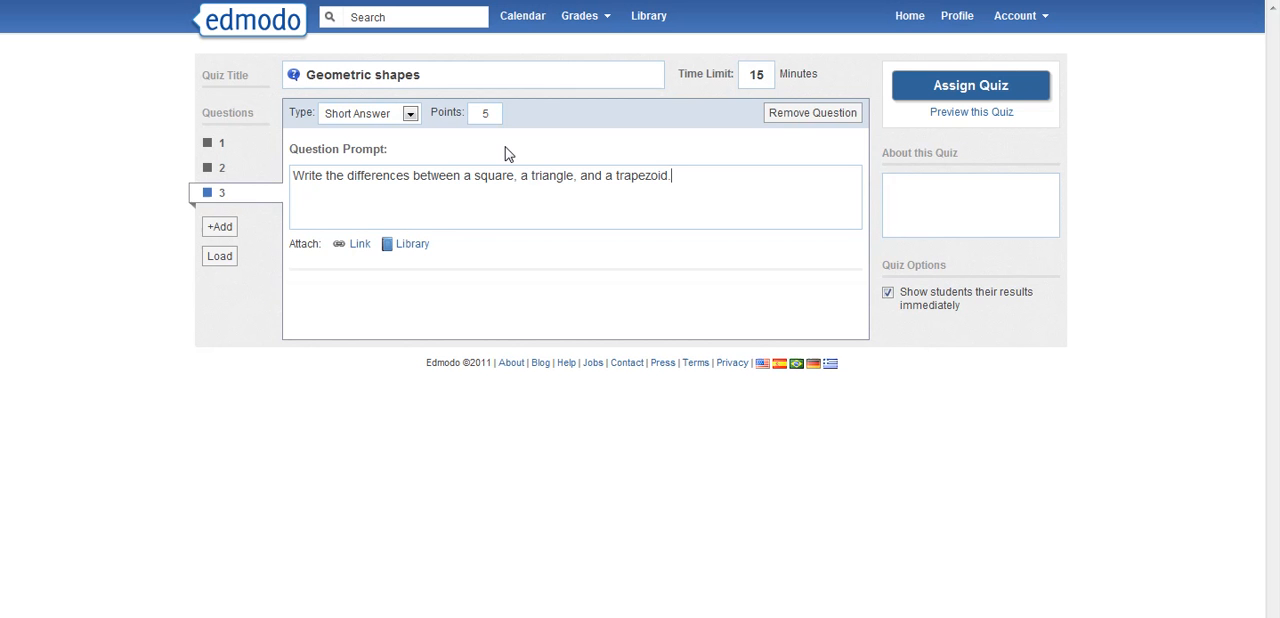
pyautogui.moveTo(496, 200)
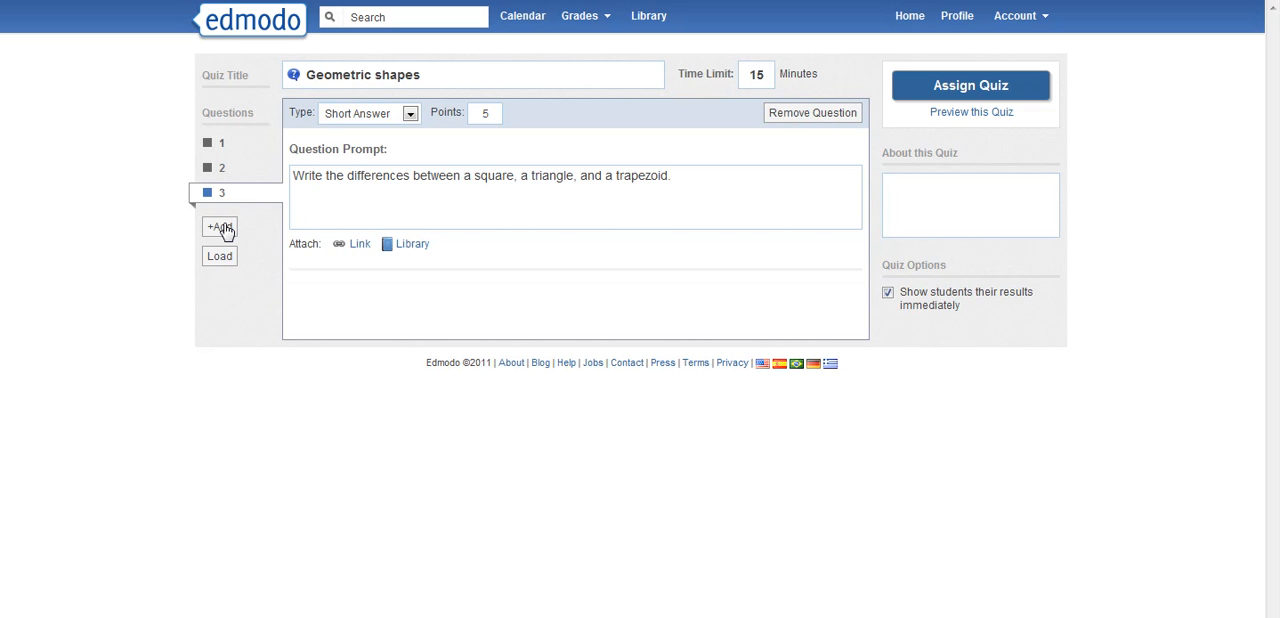
# Add fill-in-the-blank question 4 'A square has _____ sides.' with answer 'four'
pyautogui.click(219, 227)
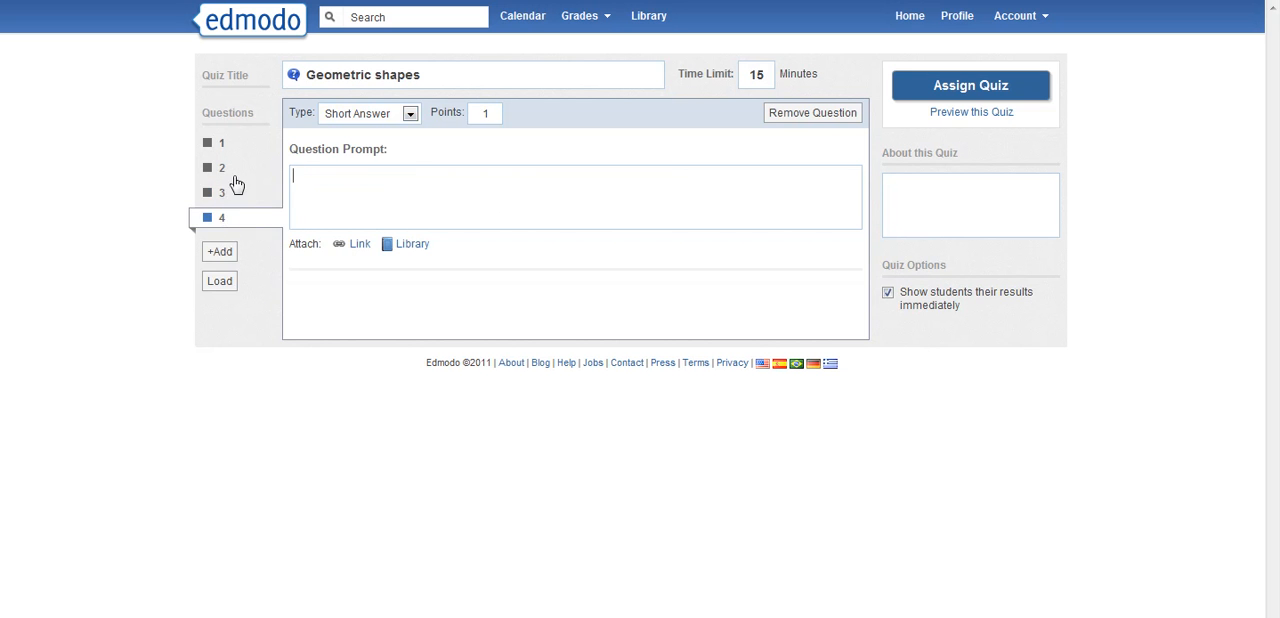
pyautogui.click(405, 113)
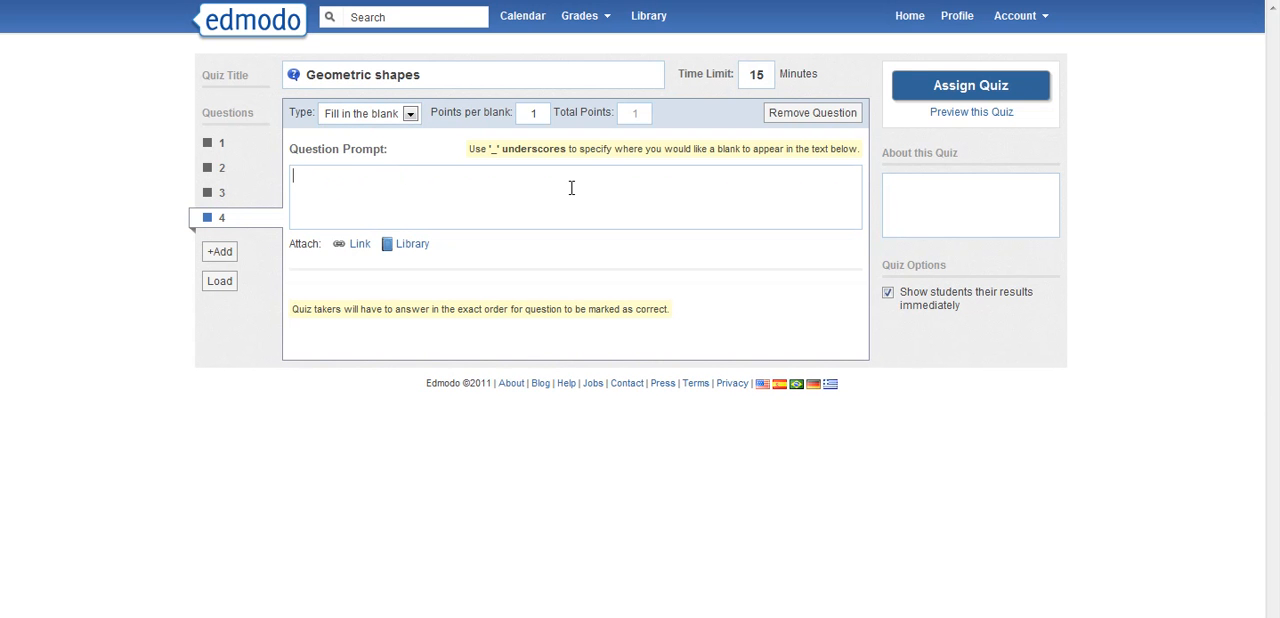
pyautogui.write('A s')
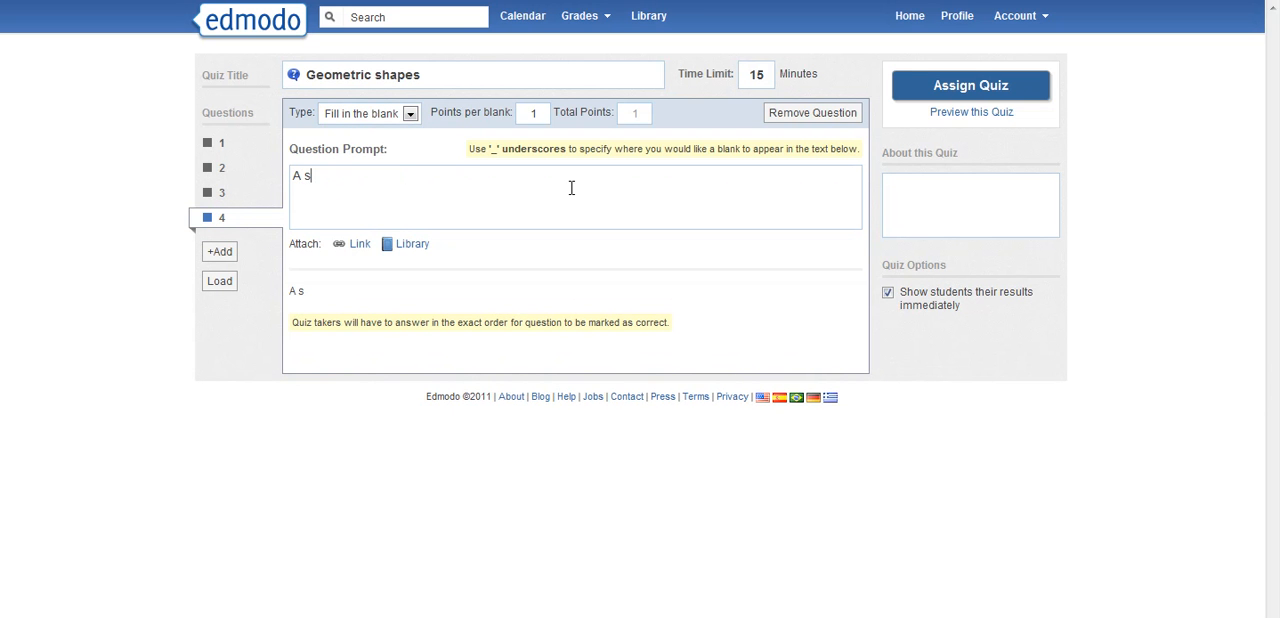
pyautogui.write('quare has')
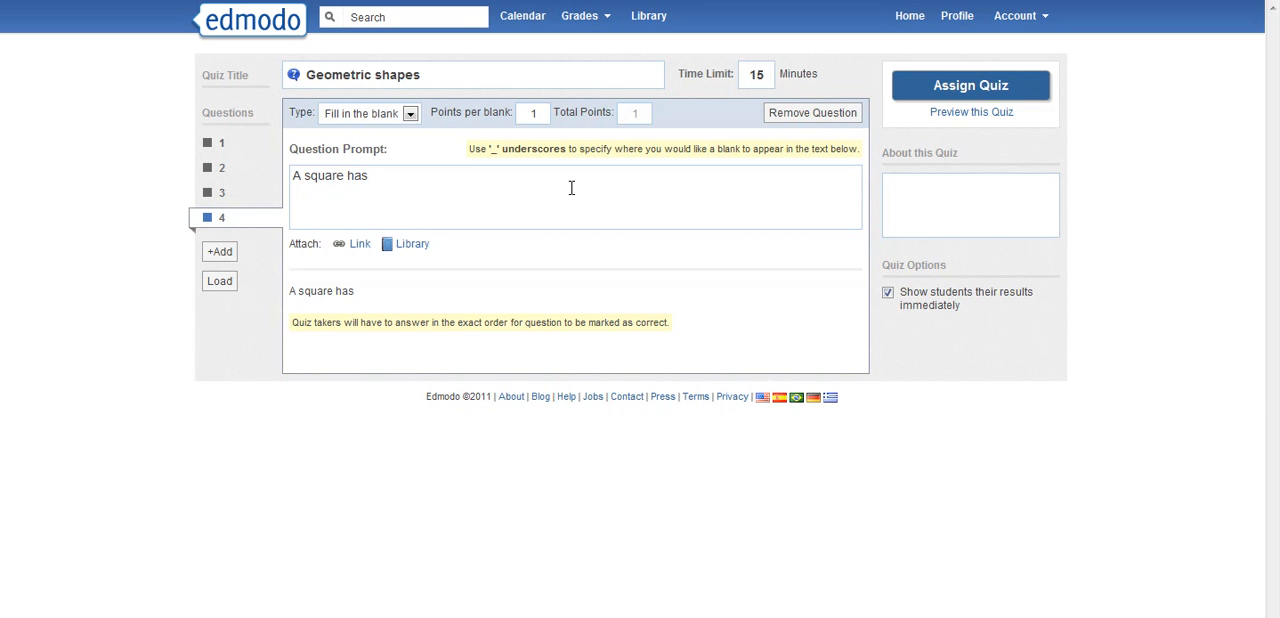
pyautogui.write('____ side')
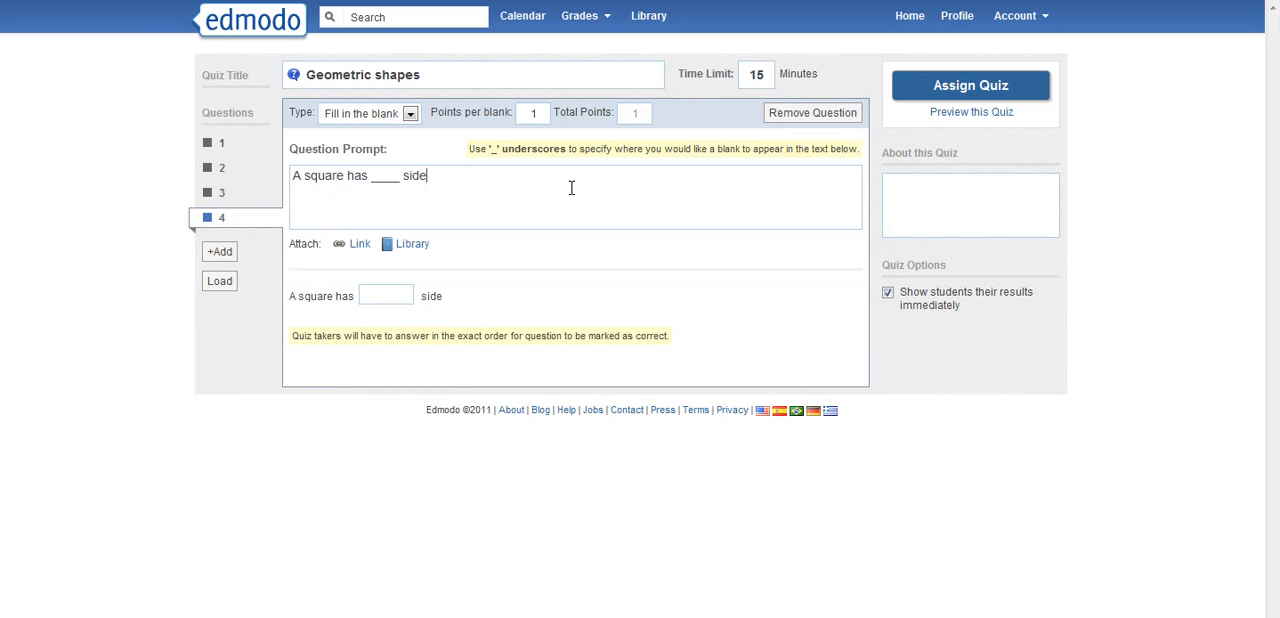
pyautogui.write('s.')
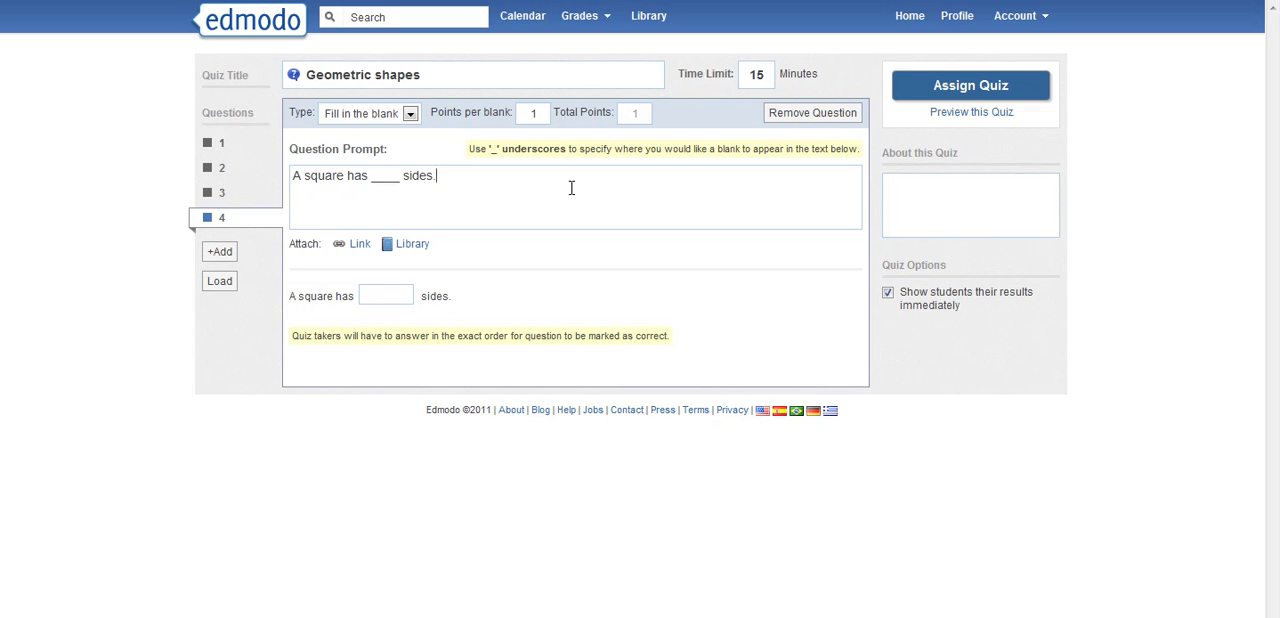
pyautogui.moveTo(386, 294)
pyautogui.write('_')
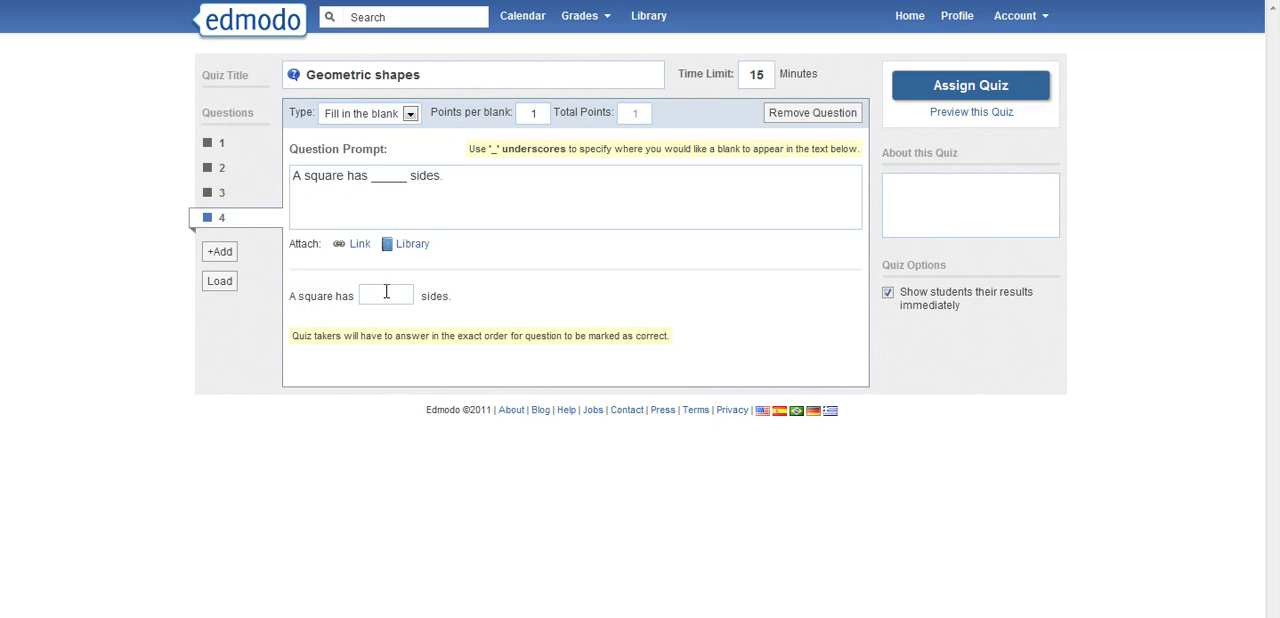
pyautogui.write('four')
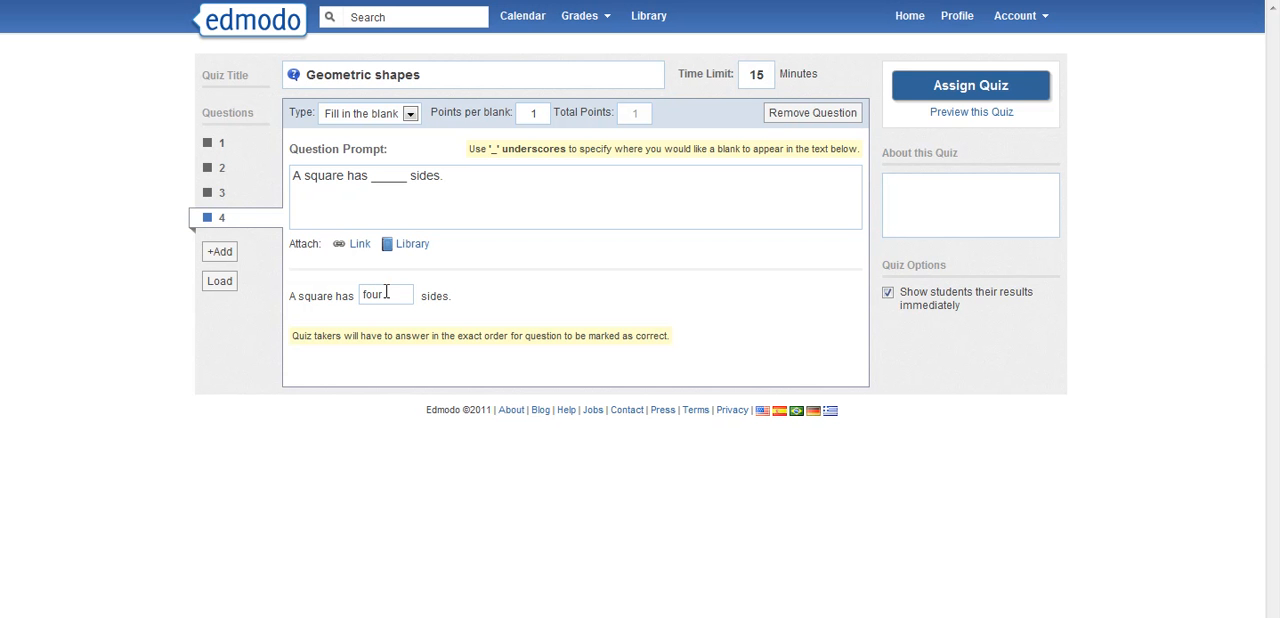
pyautogui.moveTo(511, 305)
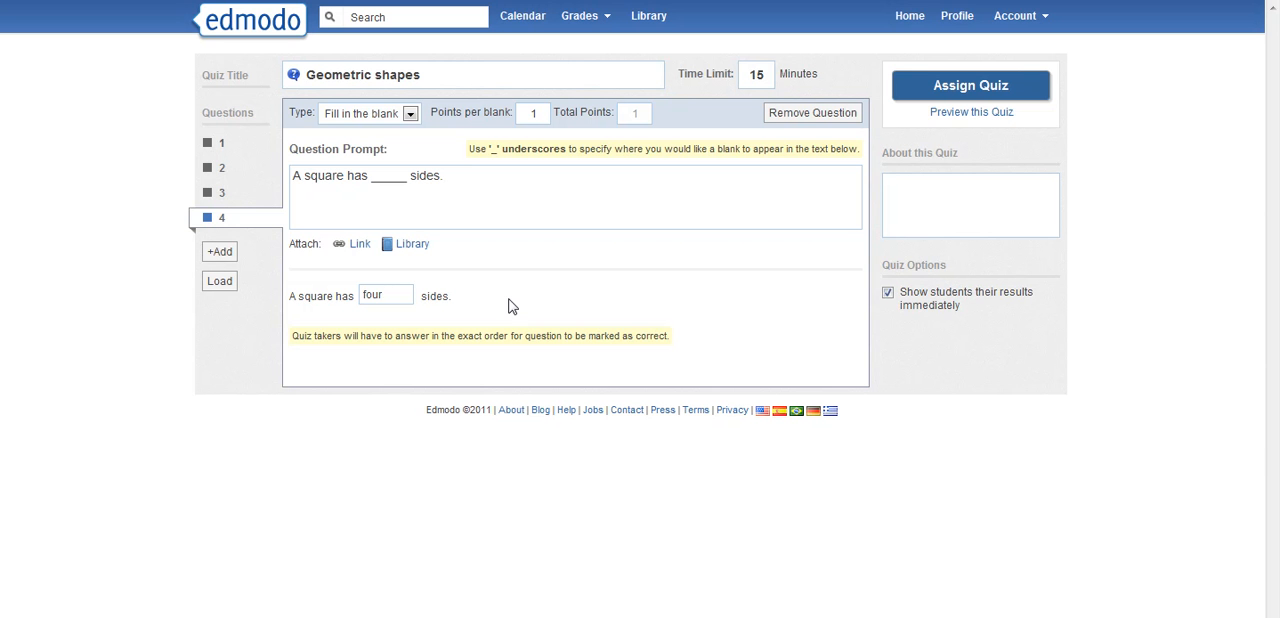
pyautogui.moveTo(580, 291)
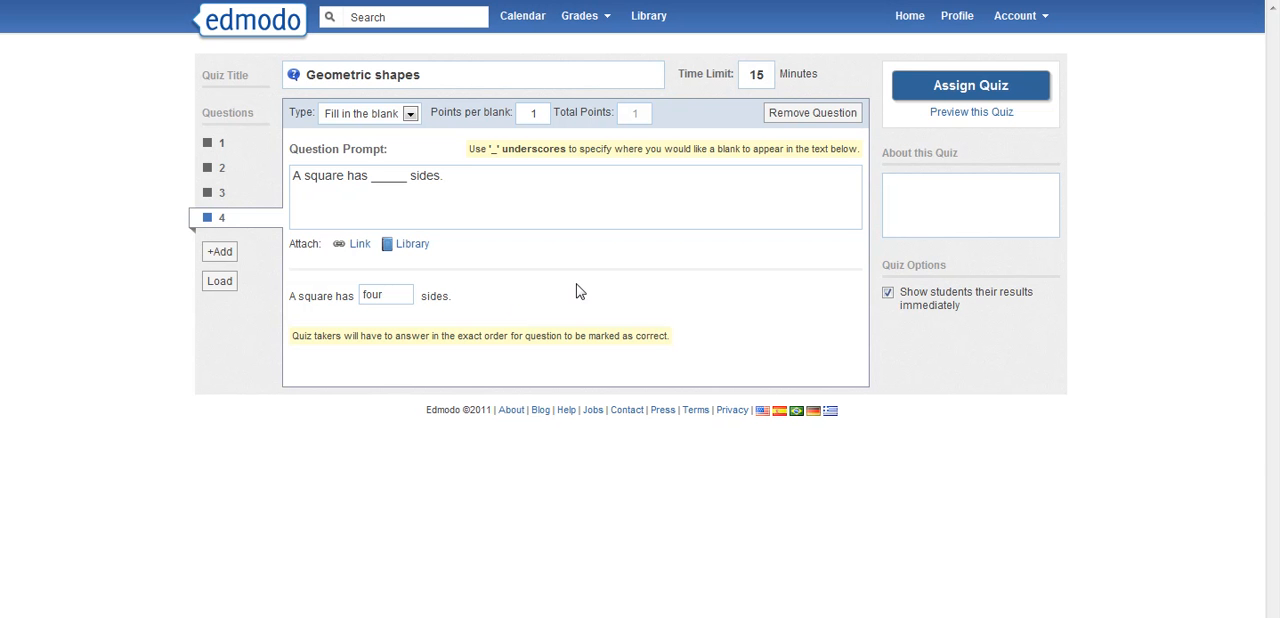
pyautogui.moveTo(954, 118)
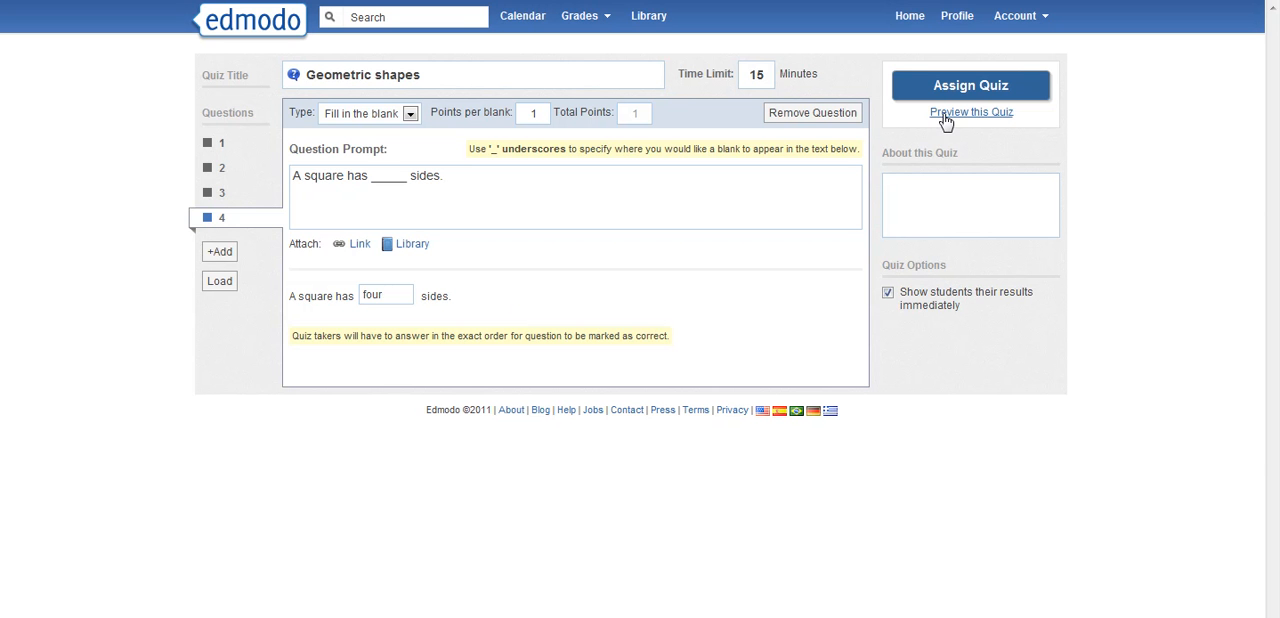
# Preview the quiz as a student, browse questions 1–4, then end the preview
pyautogui.click(970, 111)
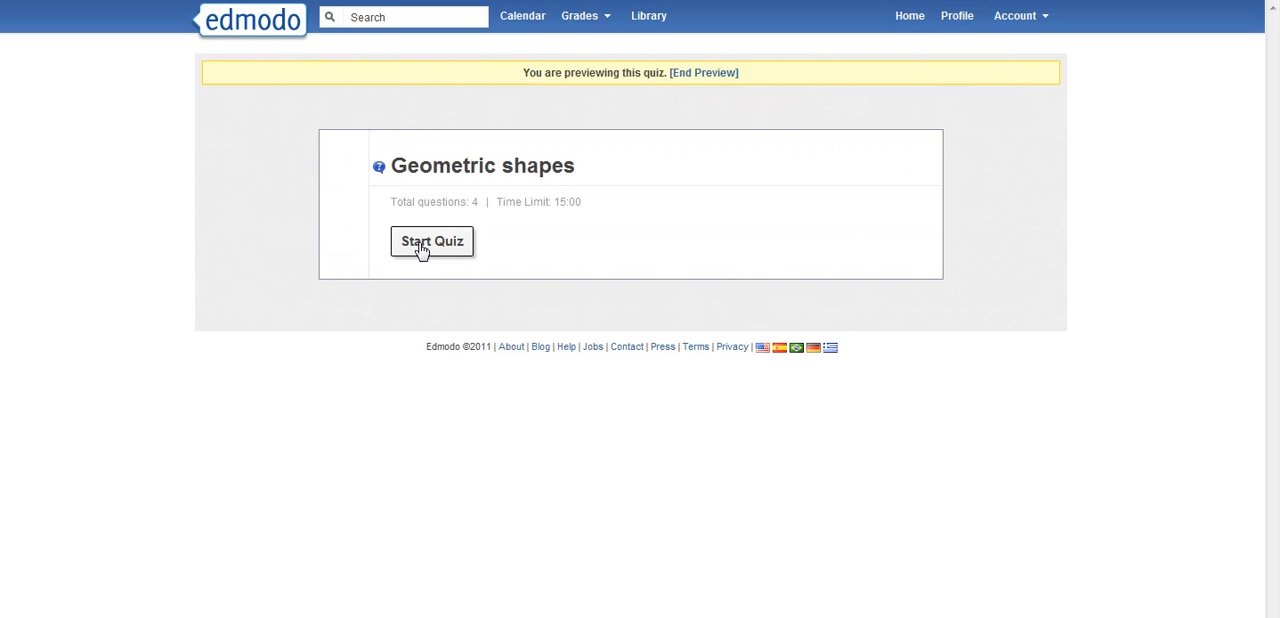
pyautogui.click(431, 242)
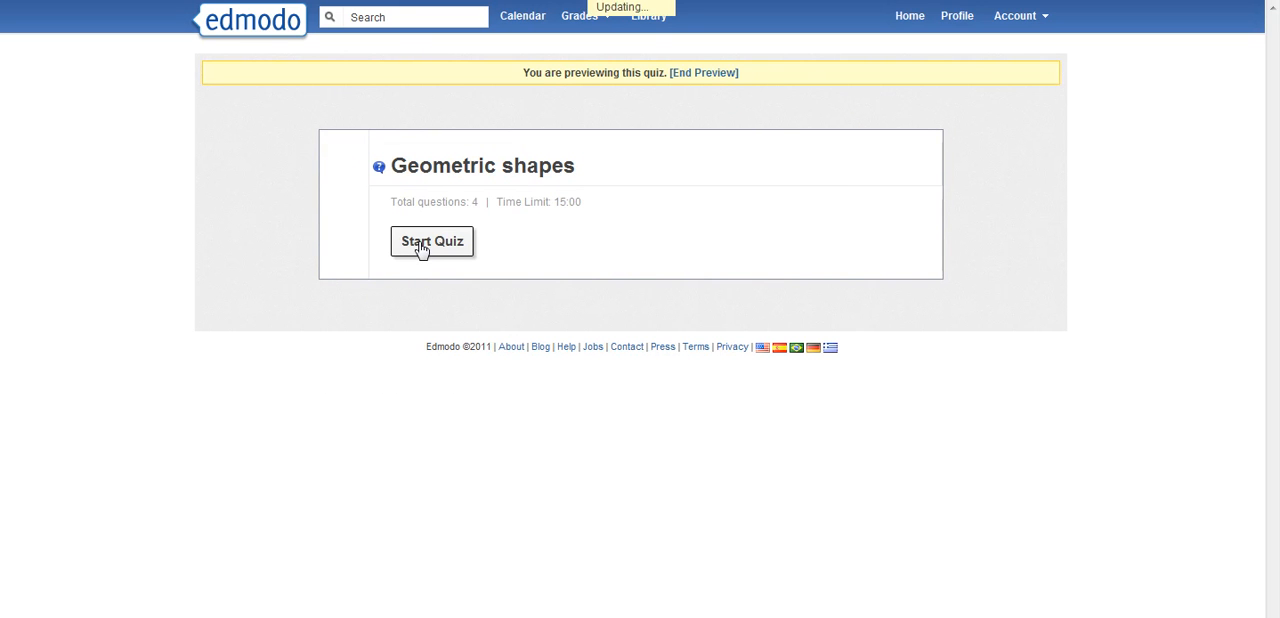
pyautogui.click(431, 241)
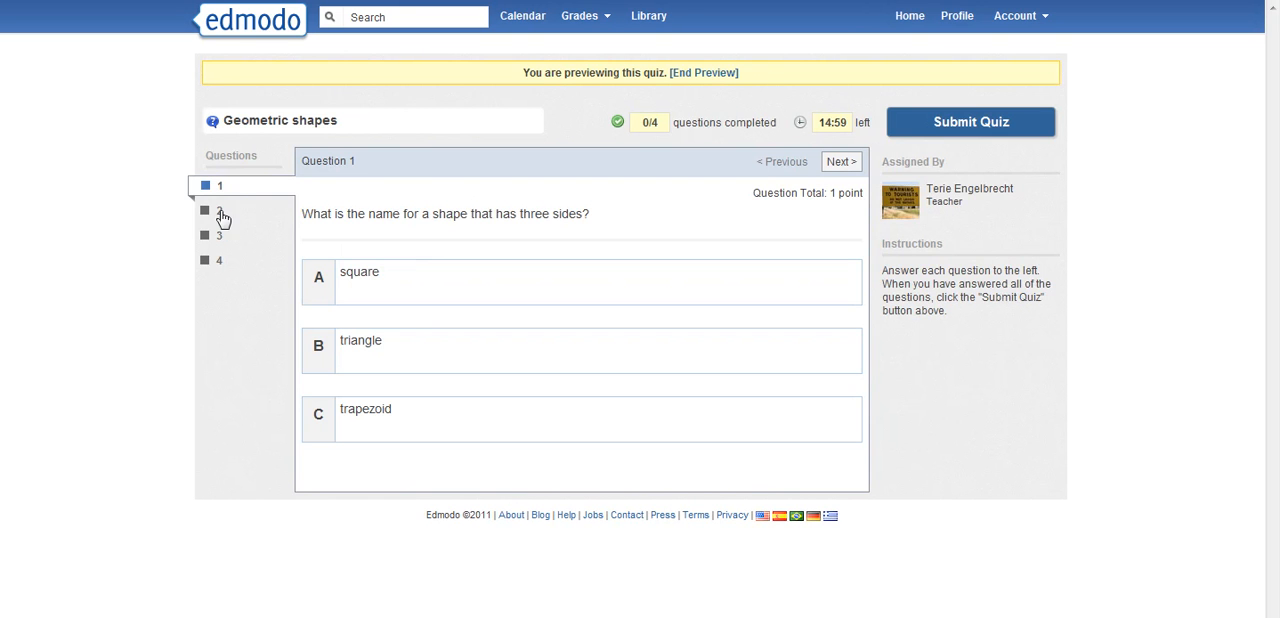
pyautogui.click(219, 235)
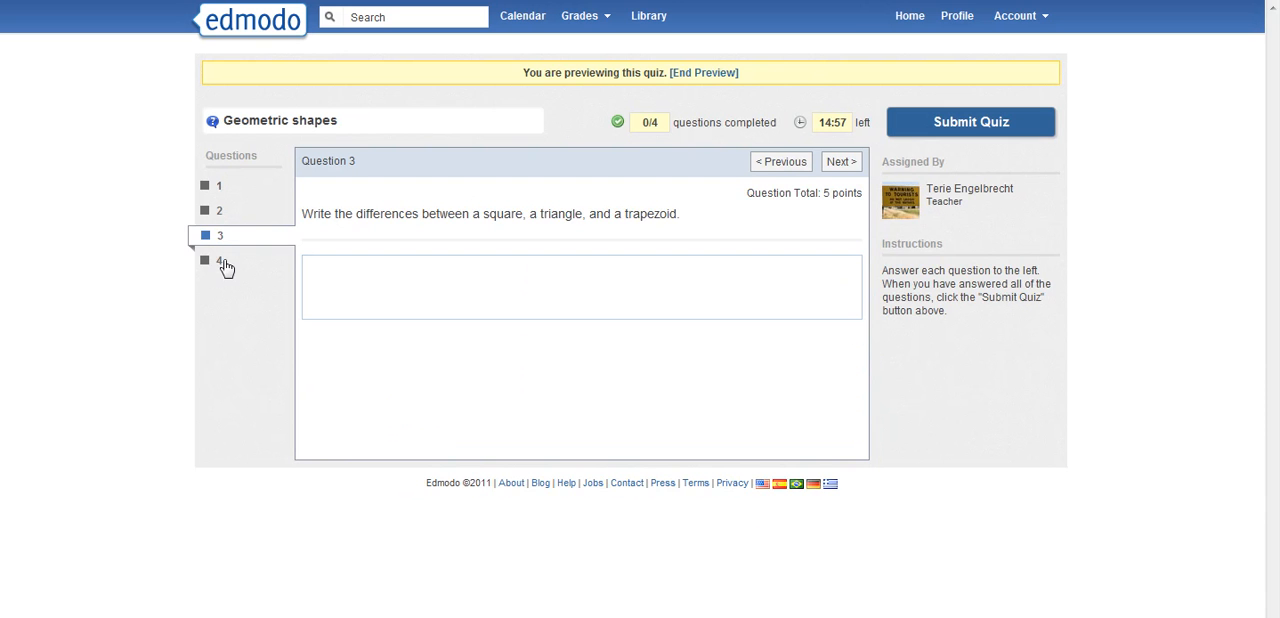
pyautogui.click(222, 185)
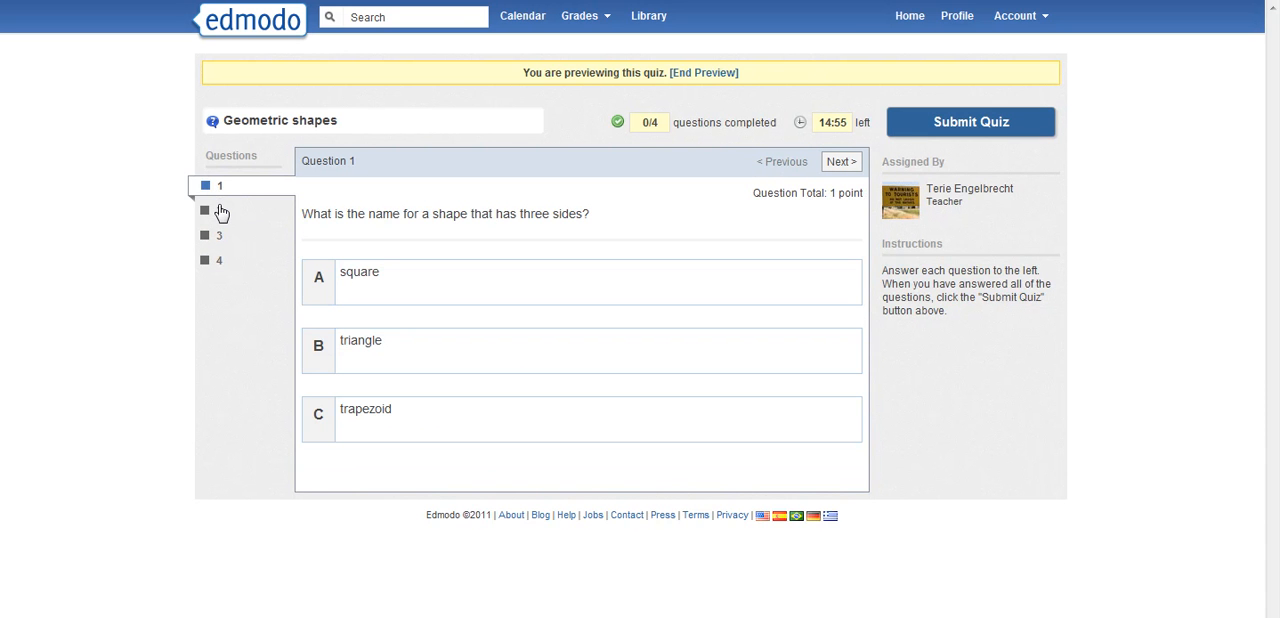
pyautogui.click(218, 211)
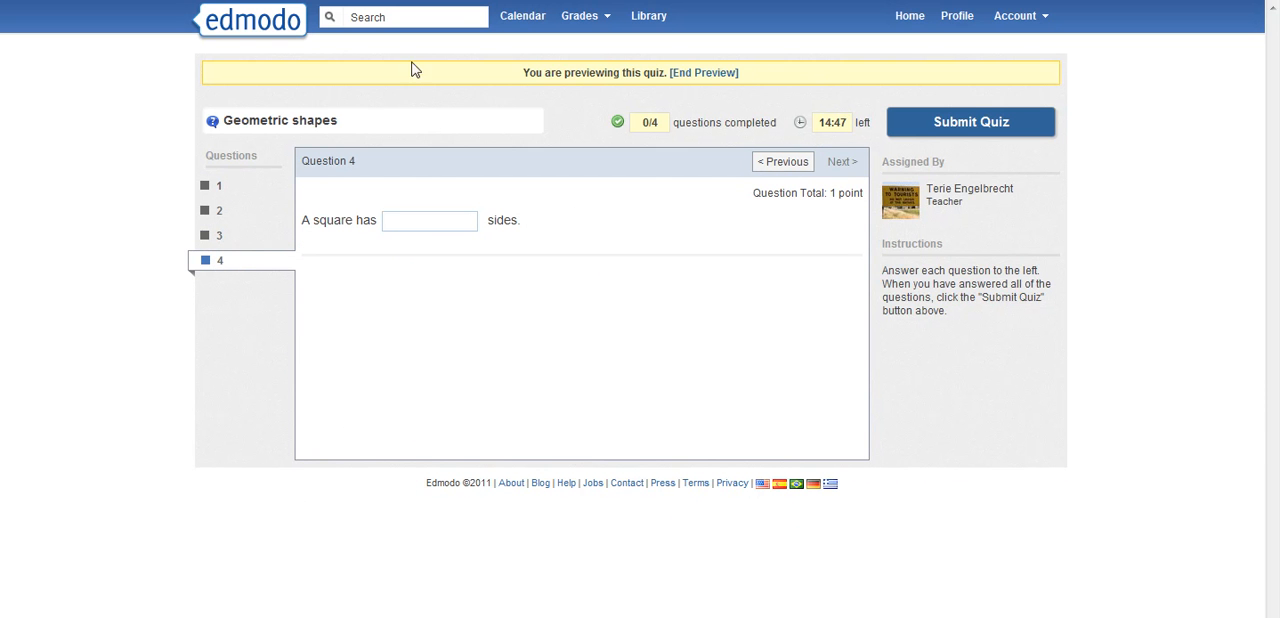
pyautogui.click(709, 72)
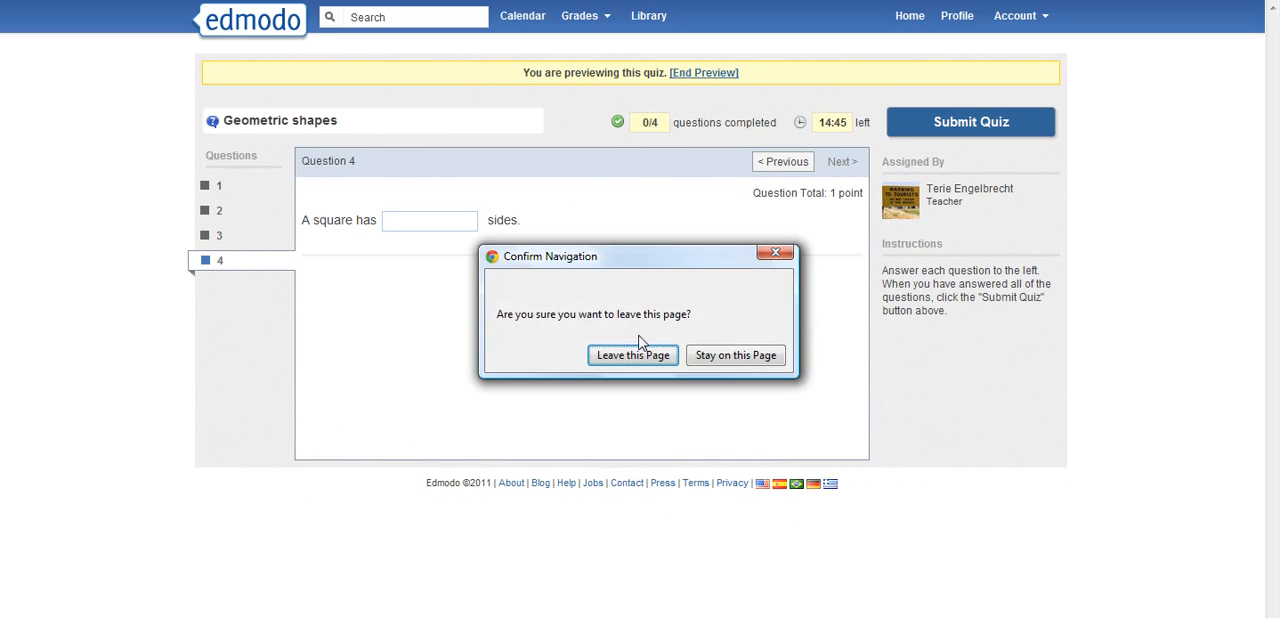
pyautogui.click(735, 355)
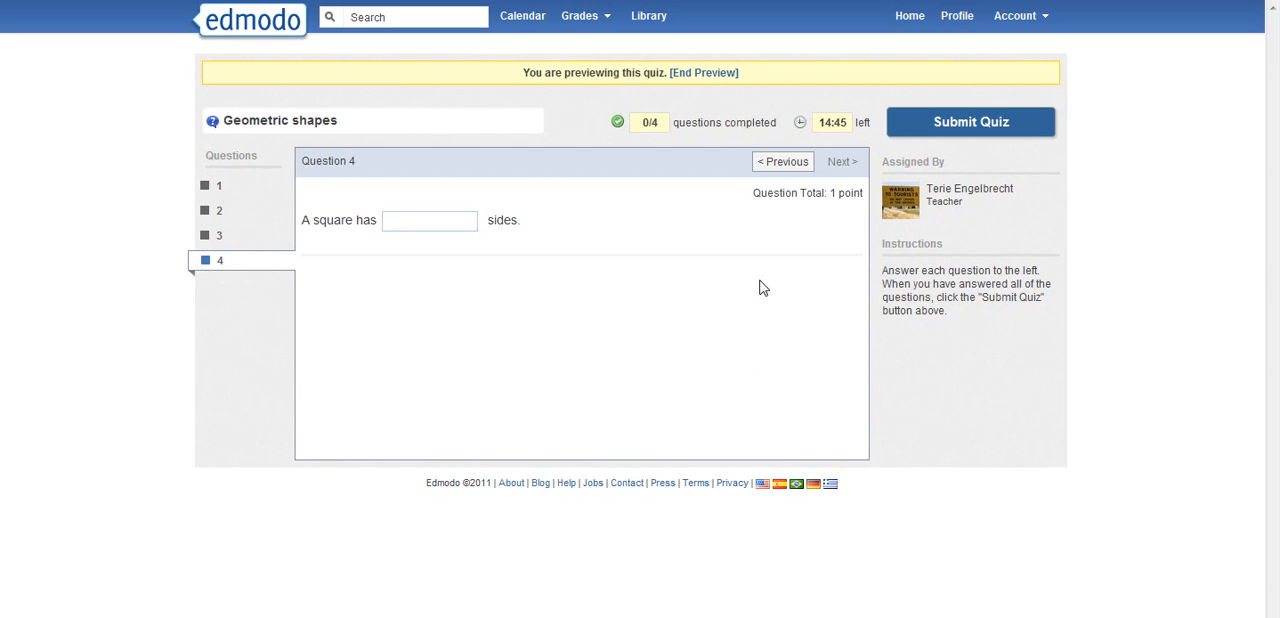
# Return to the quiz editor and begin assigning the quiz
pyautogui.click(710, 72)
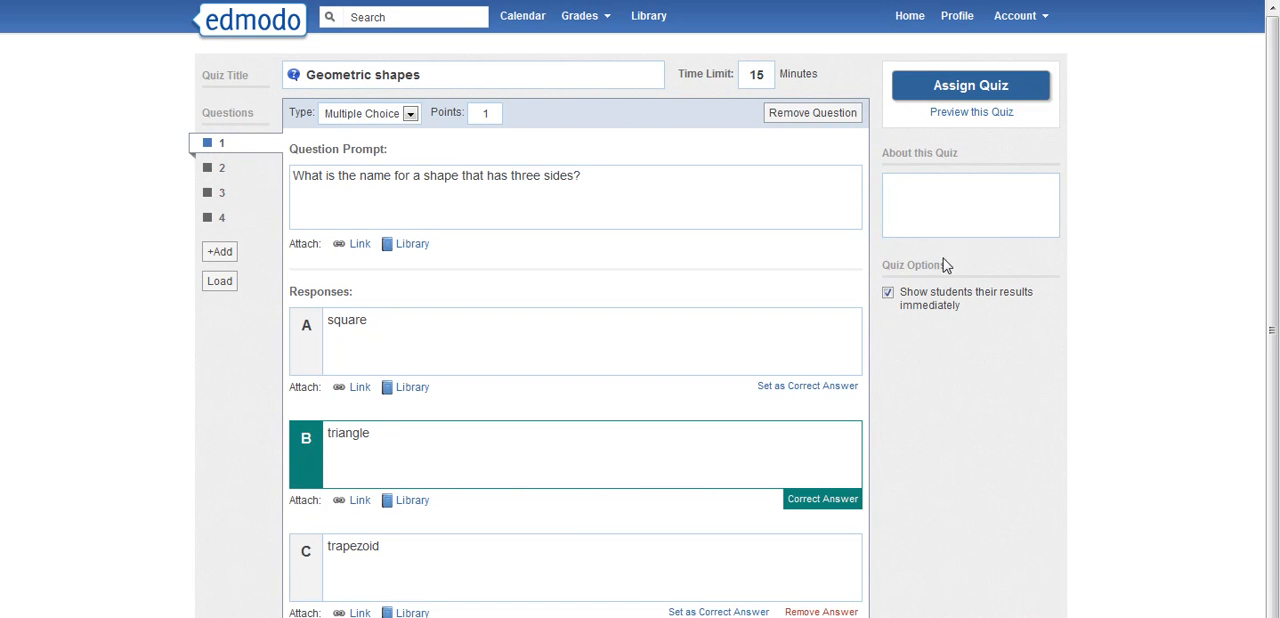
pyautogui.moveTo(970, 85)
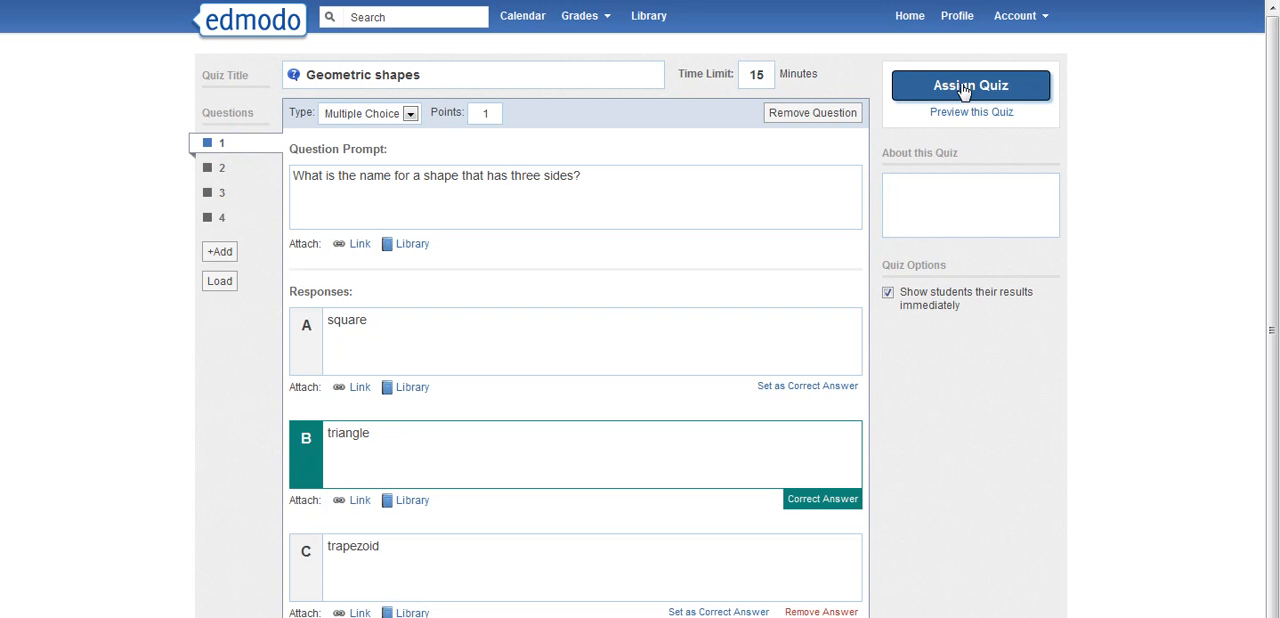
pyautogui.click(970, 85)
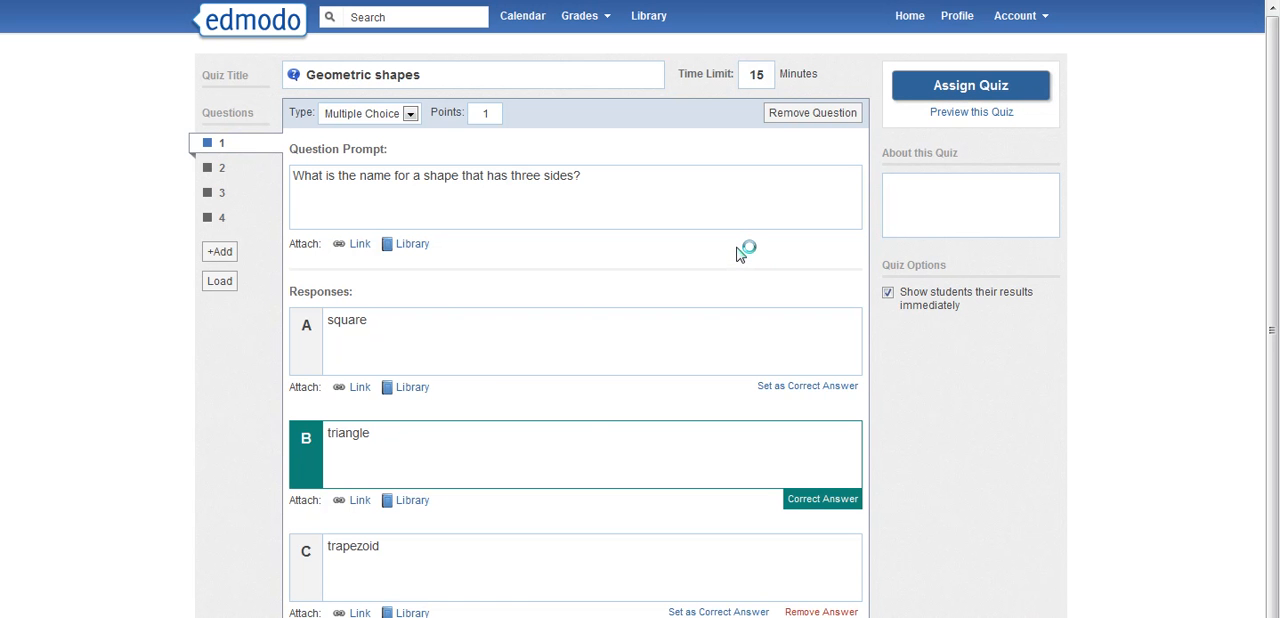
# Set the quiz post due date to 11/12/2011 and send it to Biology 2011-2012
pyautogui.click(971, 85)
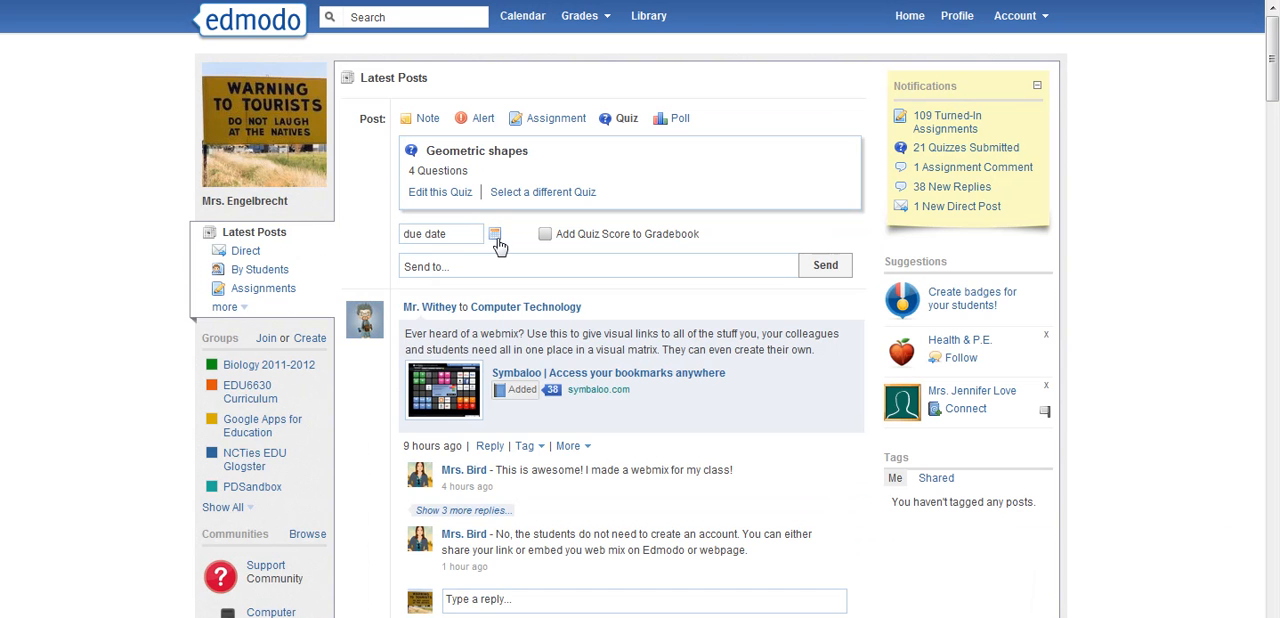
pyautogui.write('11/12/2011')
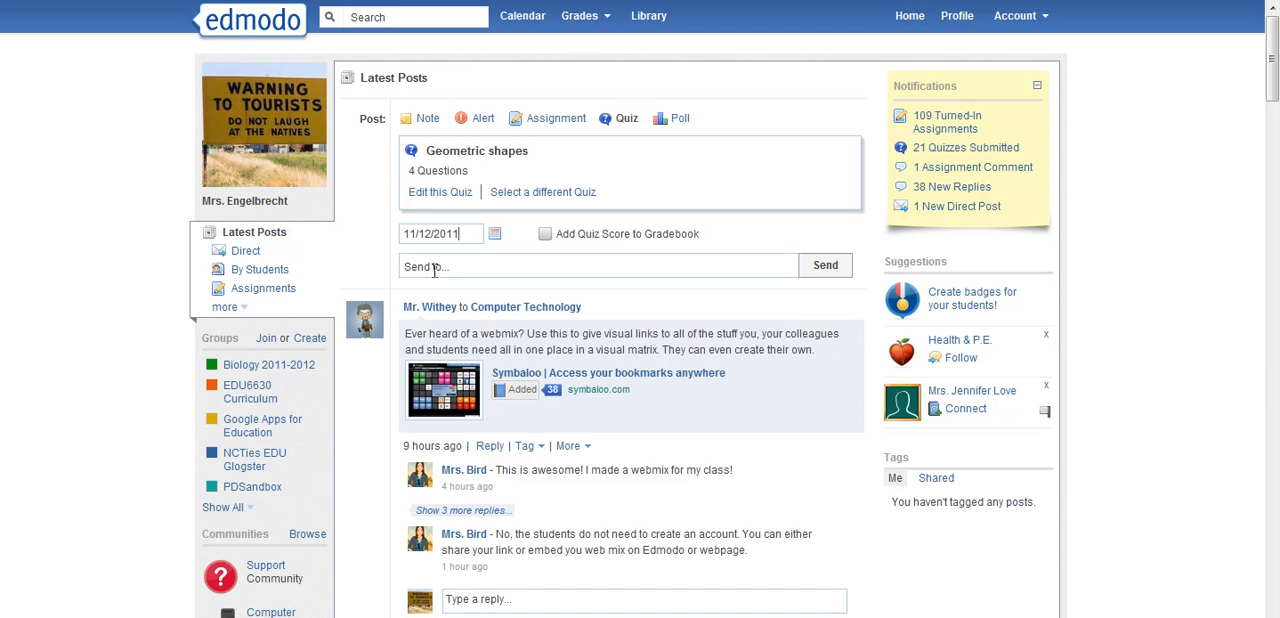
pyautogui.write('Biology')
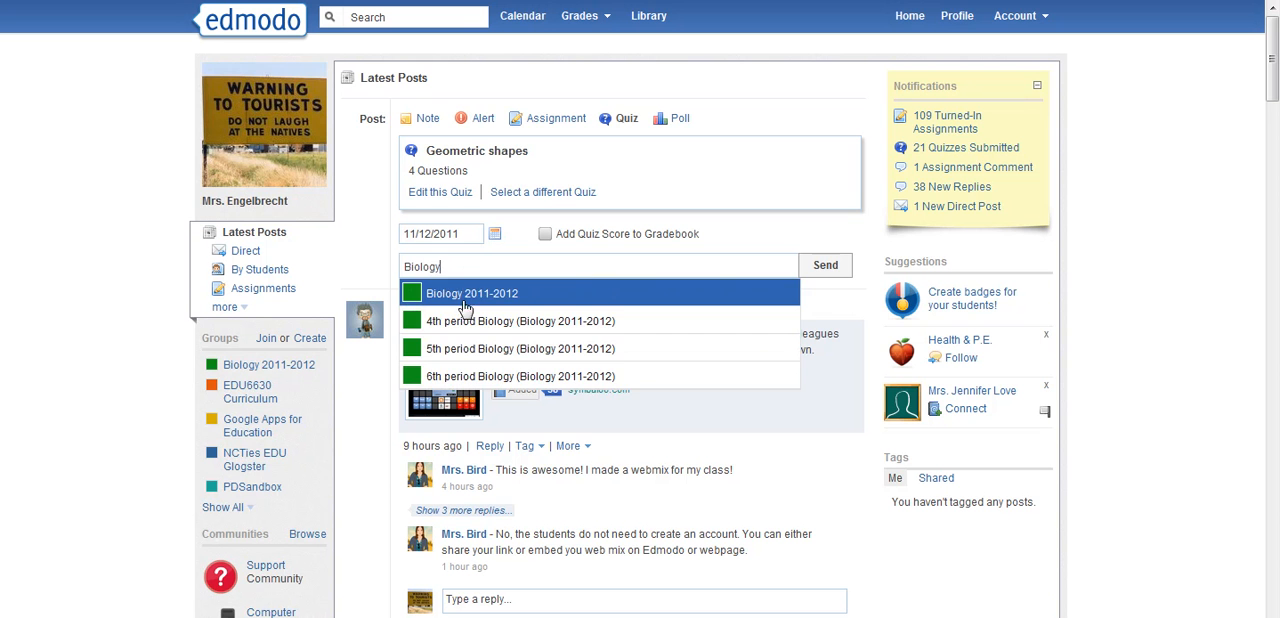
pyautogui.click(497, 293)
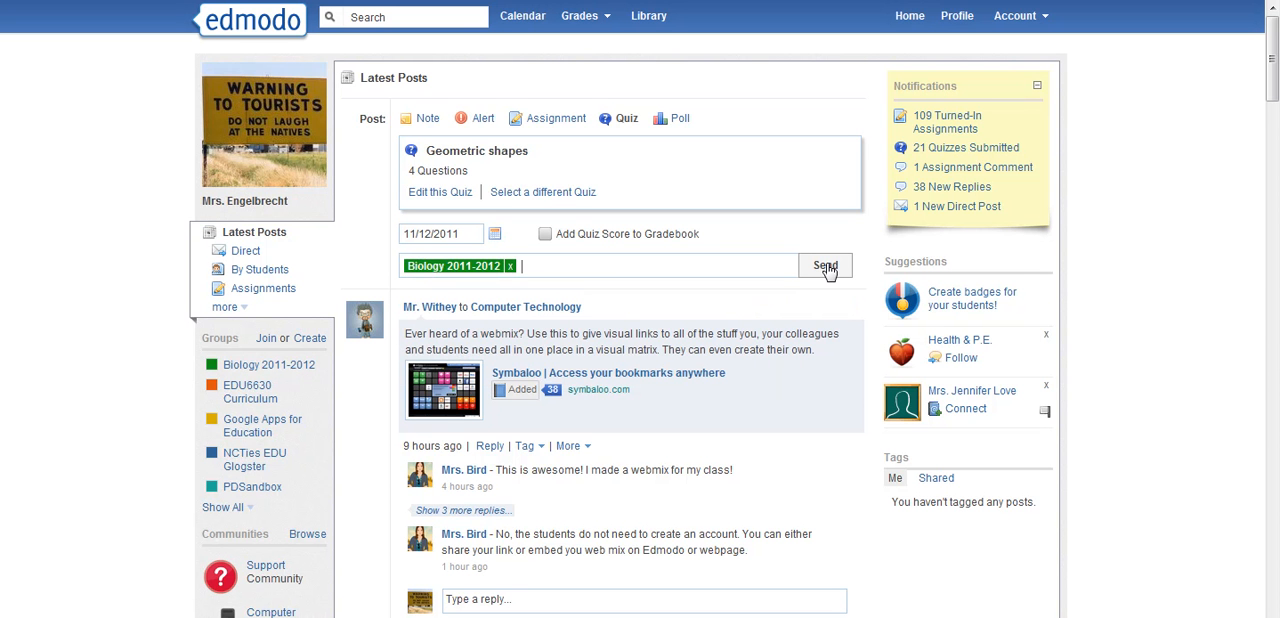